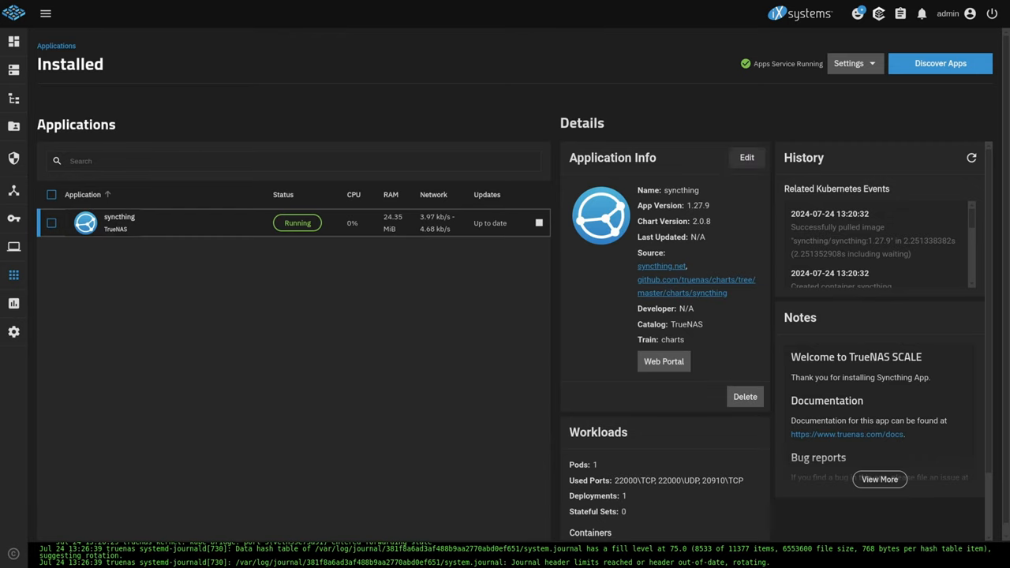
- Review the running syncthing app details and the Dragonfish-24.04.2 system version
{"action": "left_click", "coordinate": [745, 158]}
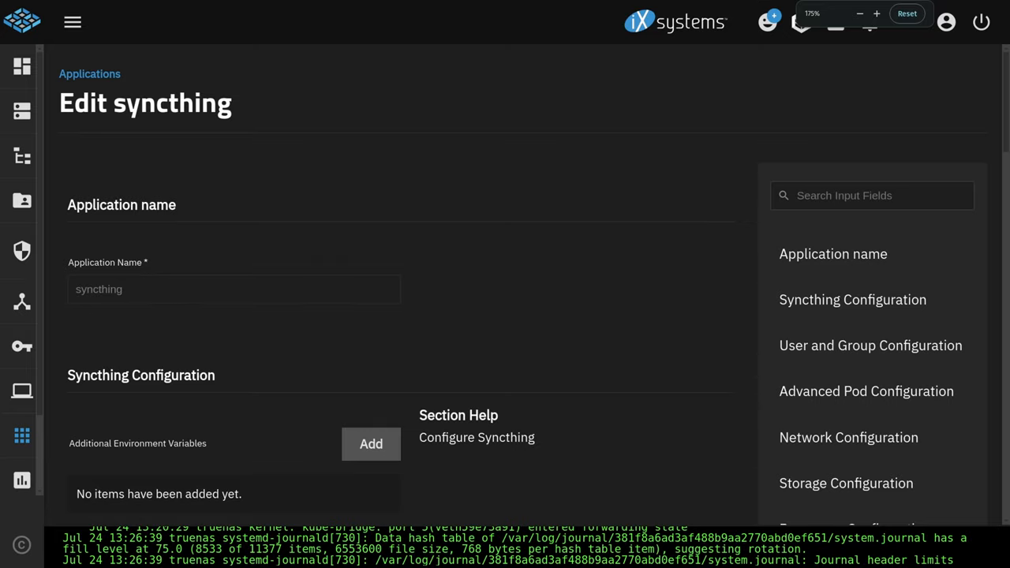
{"action": "scroll", "scroll_direction": "down", "scroll_amount": 3}
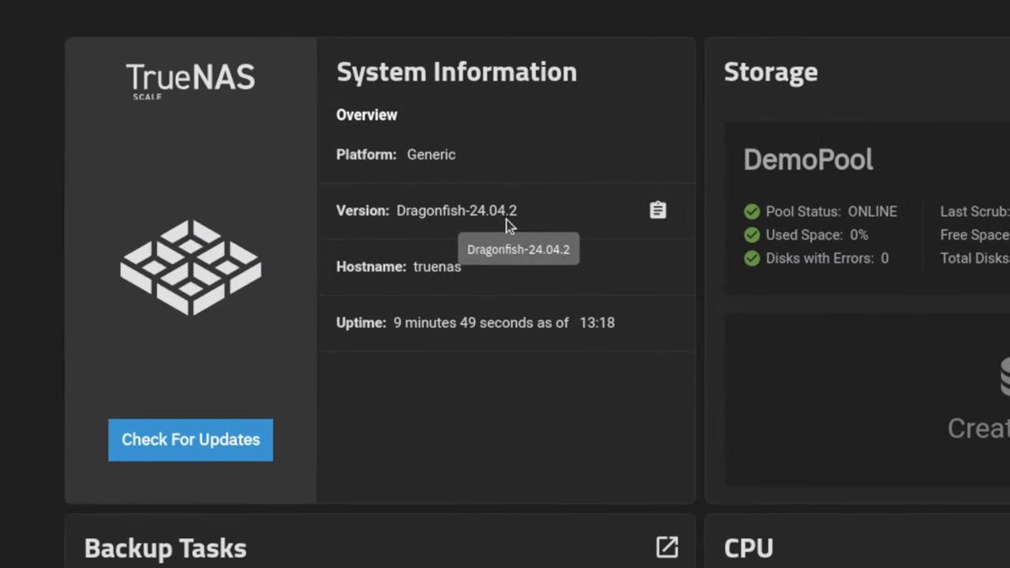
{"action": "mouse_move", "coordinate": [213, 169]}
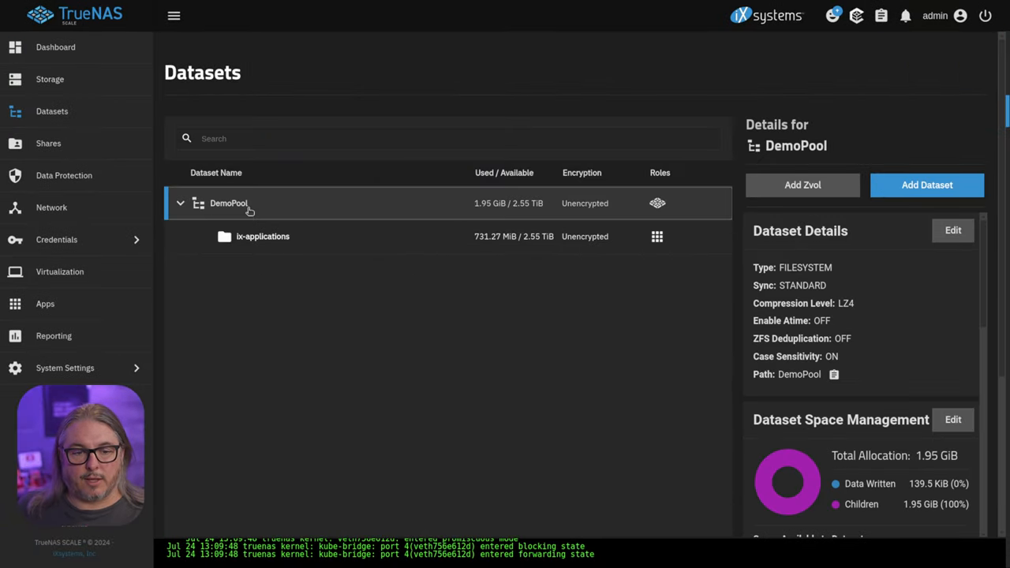
{"action": "mouse_move", "coordinate": [926, 185]}
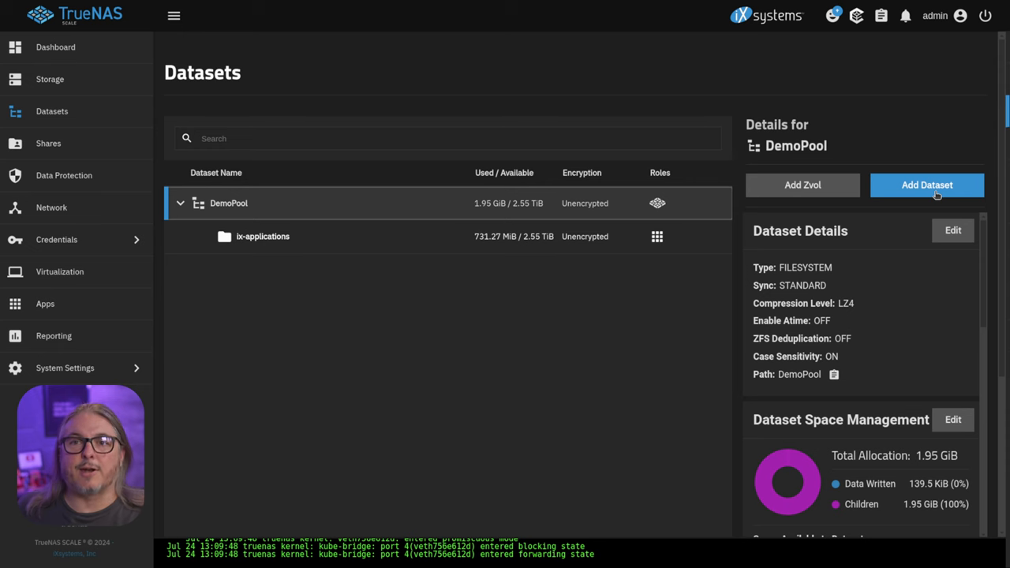
{"action": "mouse_move", "coordinate": [881, 148]}
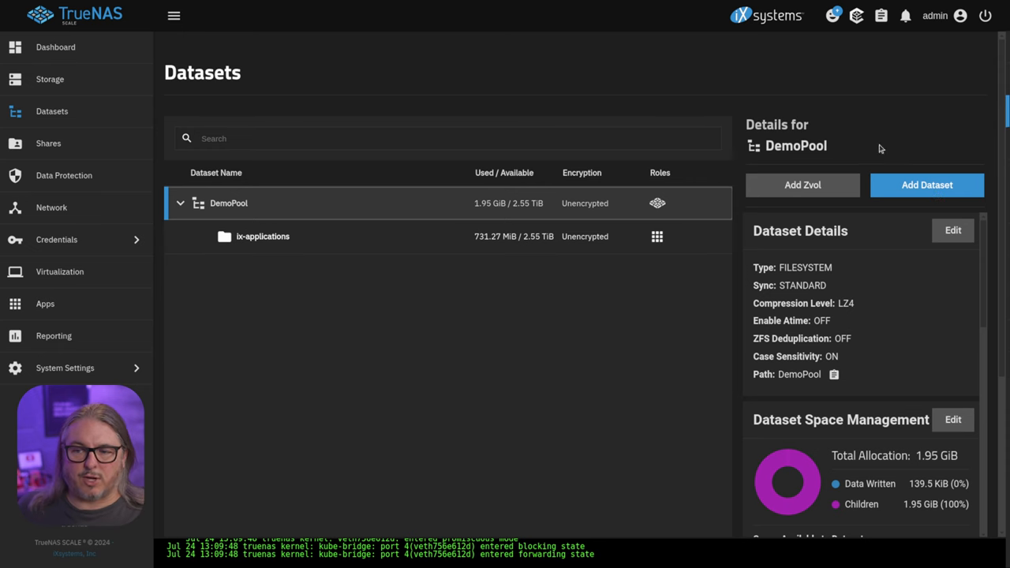
- Add a dataset named Syncthing_Demo under DemoPool with the Apps preset
{"action": "left_click", "coordinate": [927, 184]}
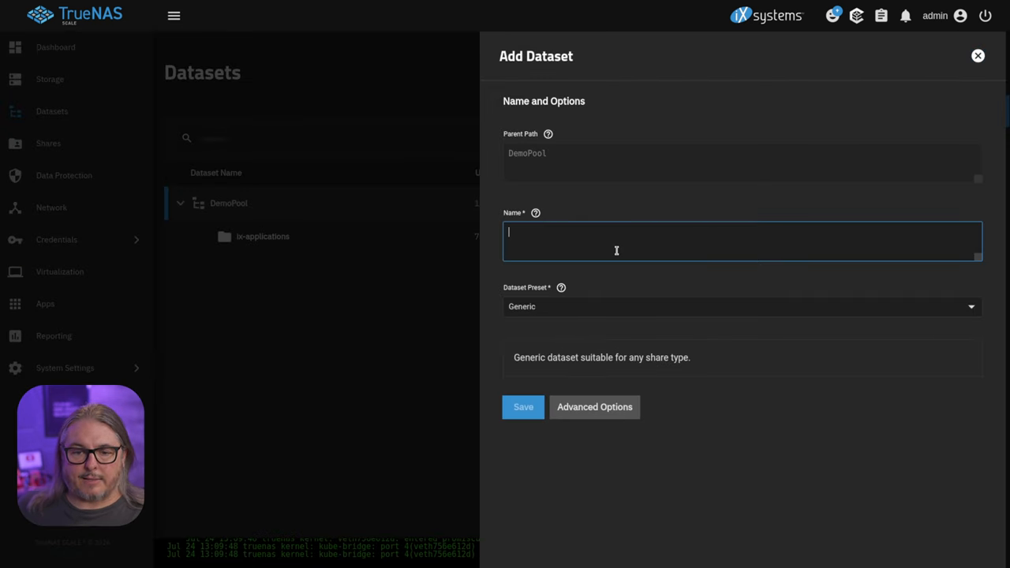
{"action": "type", "text": "Syncthing_Demo"}
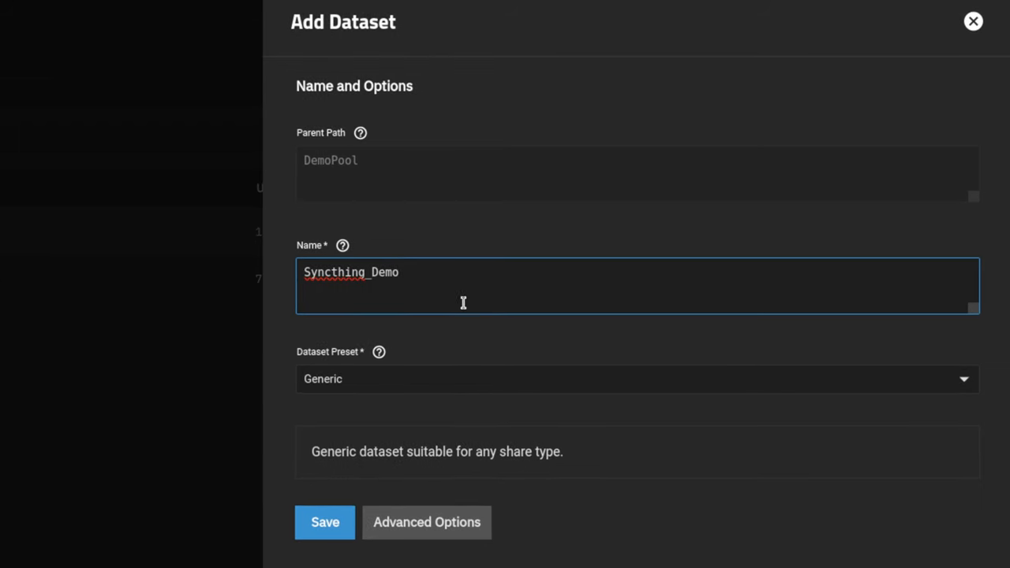
{"action": "left_click", "coordinate": [637, 379]}
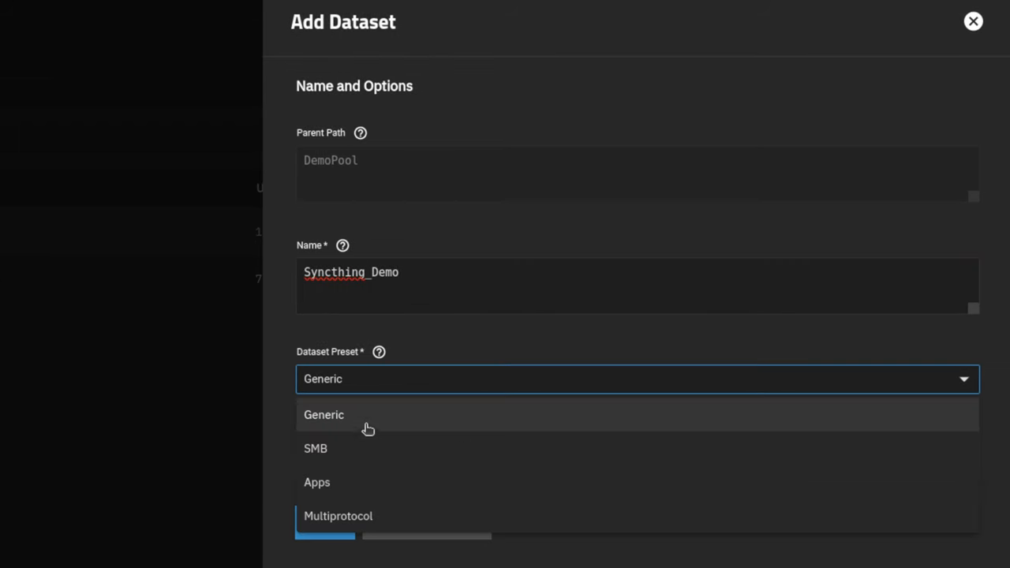
{"action": "mouse_move", "coordinate": [354, 482]}
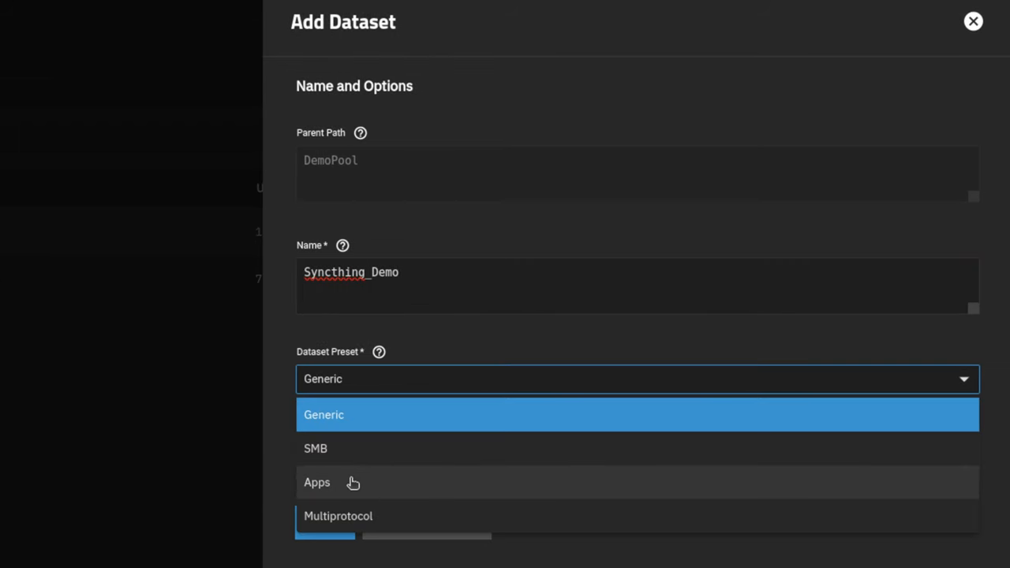
{"action": "left_click", "coordinate": [316, 483]}
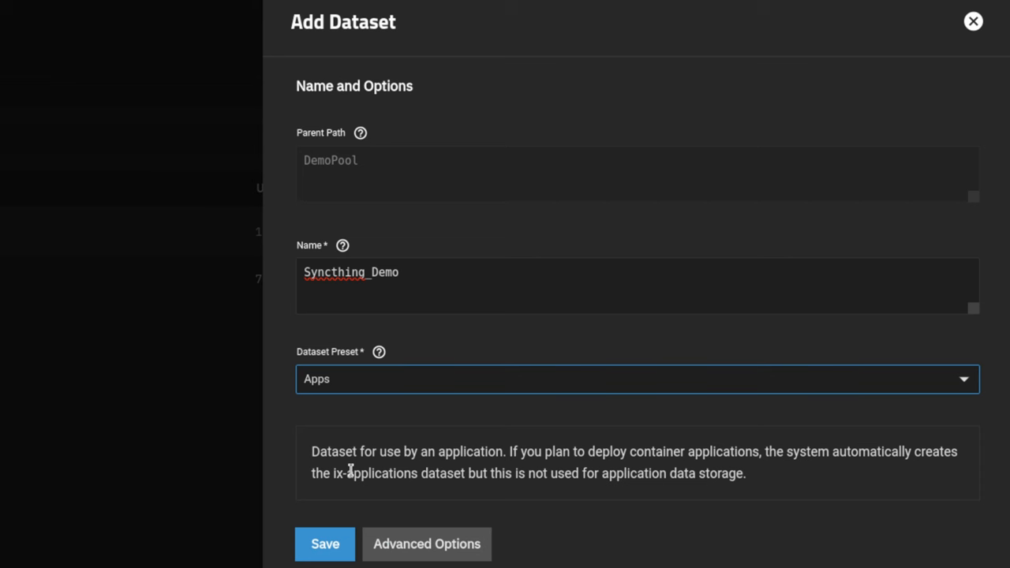
{"action": "mouse_move", "coordinate": [369, 386]}
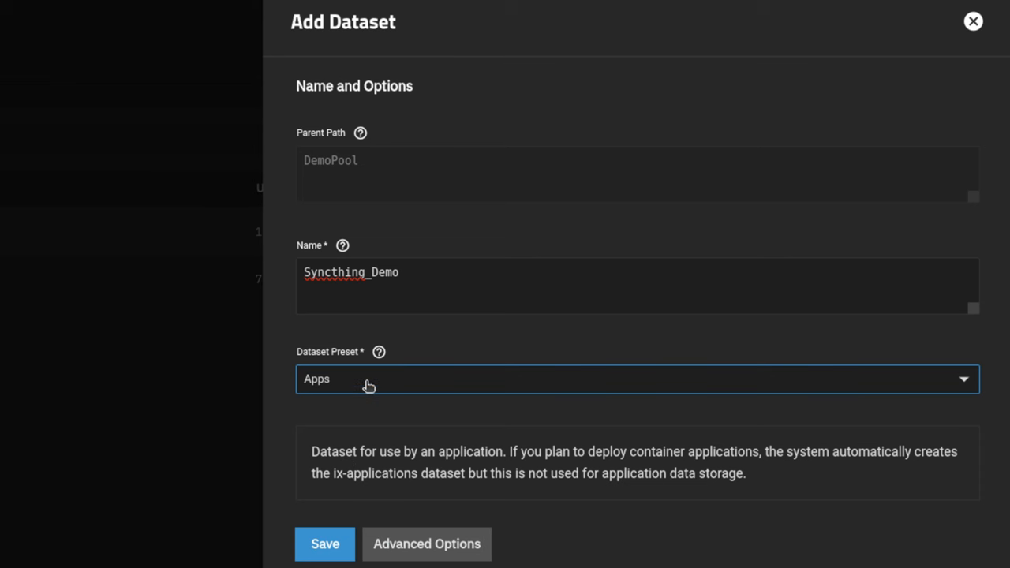
{"action": "mouse_move", "coordinate": [385, 392]}
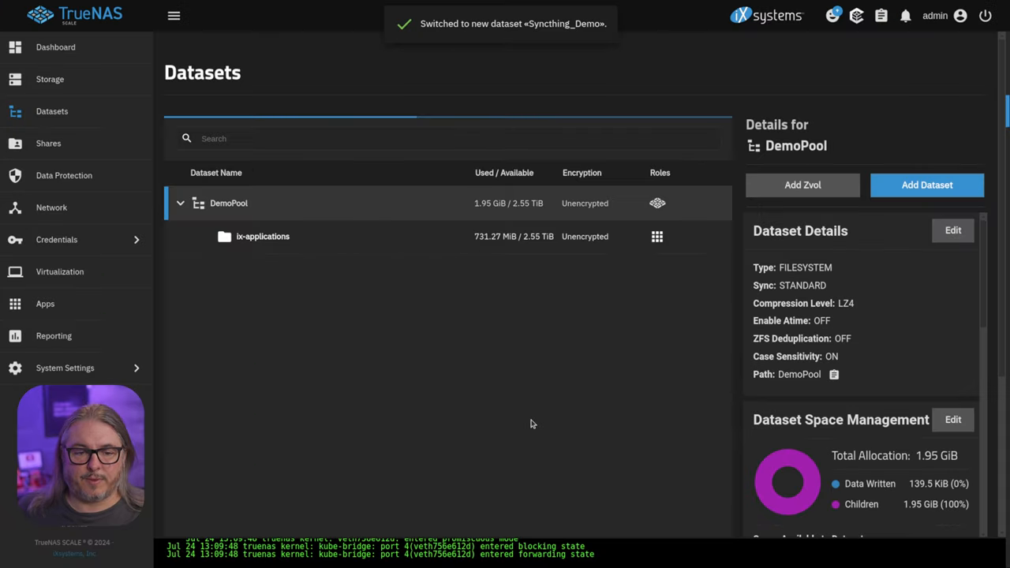
{"action": "left_click", "coordinate": [267, 270]}
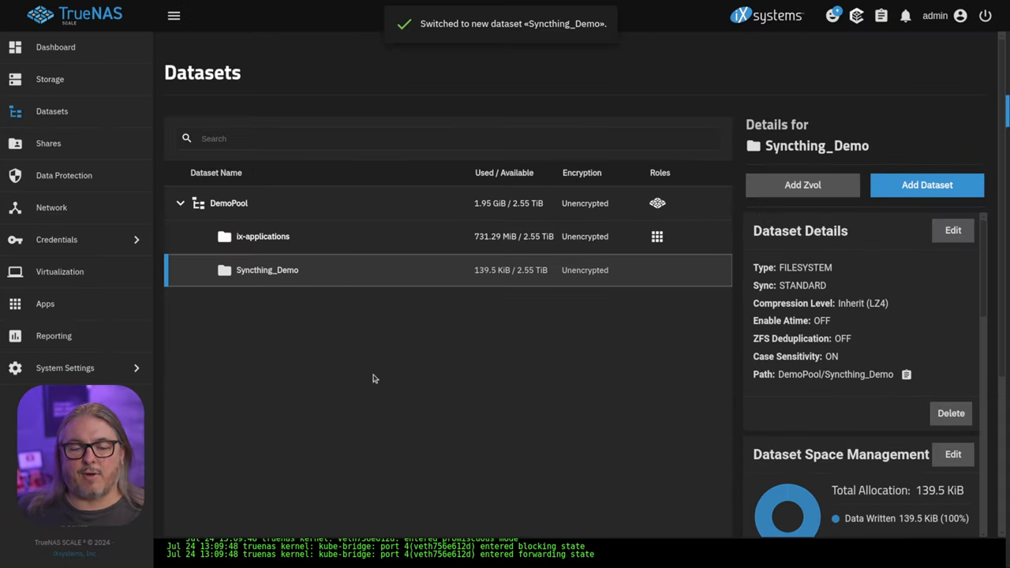
{"action": "mouse_move", "coordinate": [307, 292]}
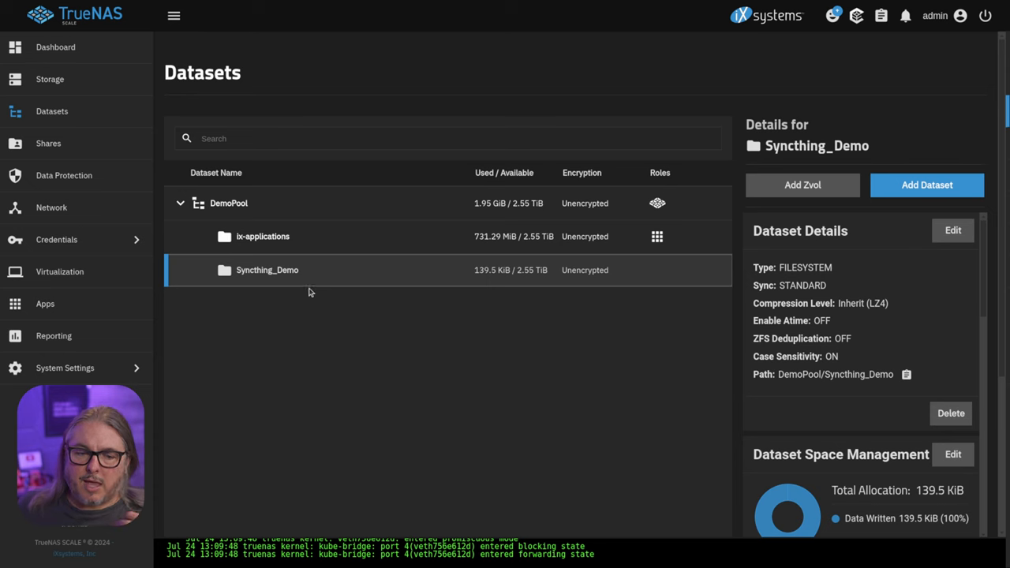
{"action": "mouse_move", "coordinate": [565, 295]}
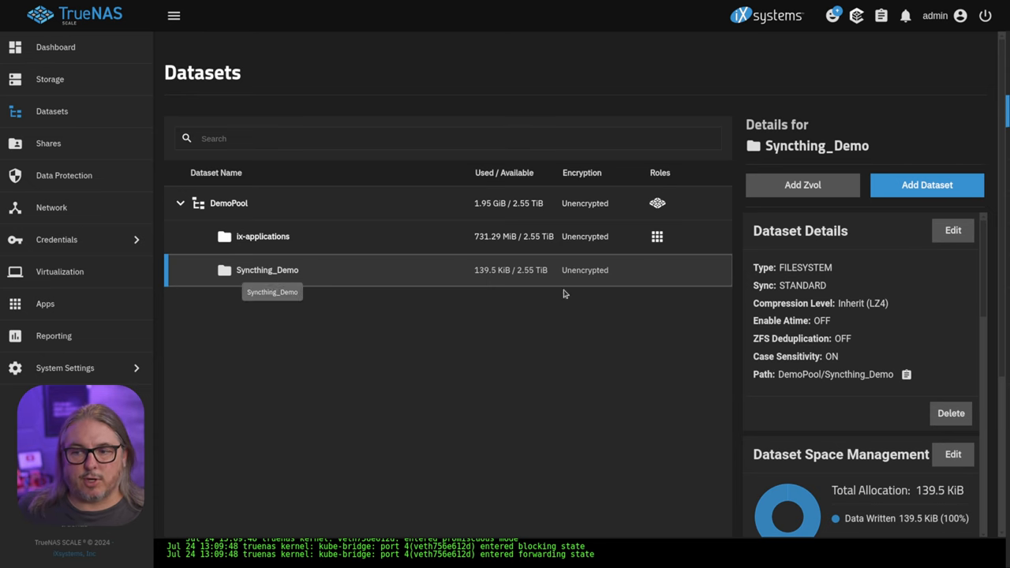
{"action": "left_click", "coordinate": [927, 184]}
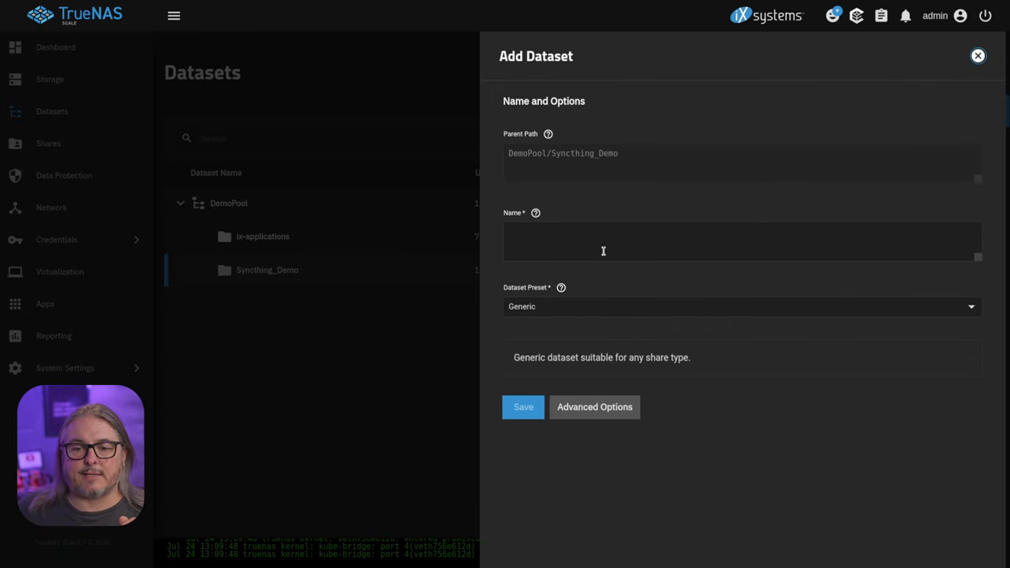
{"action": "left_click", "coordinate": [606, 240]}
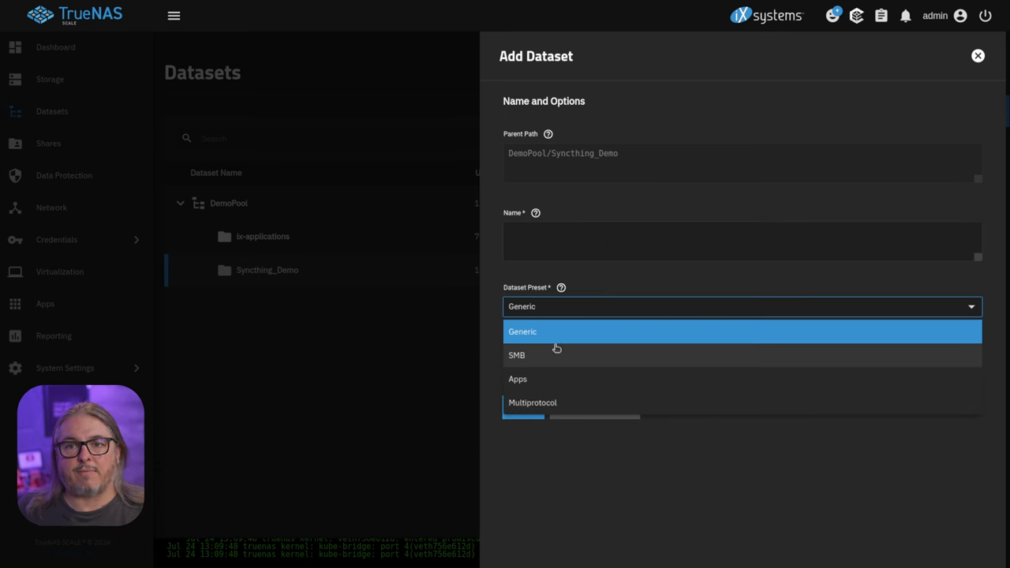
{"action": "mouse_move", "coordinate": [556, 360]}
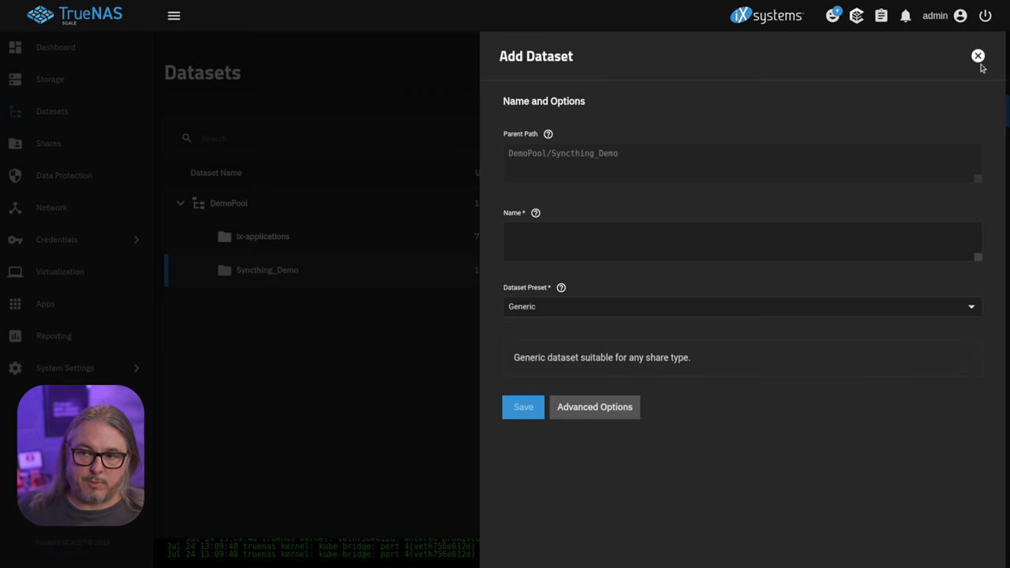
{"action": "mouse_move", "coordinate": [489, 238]}
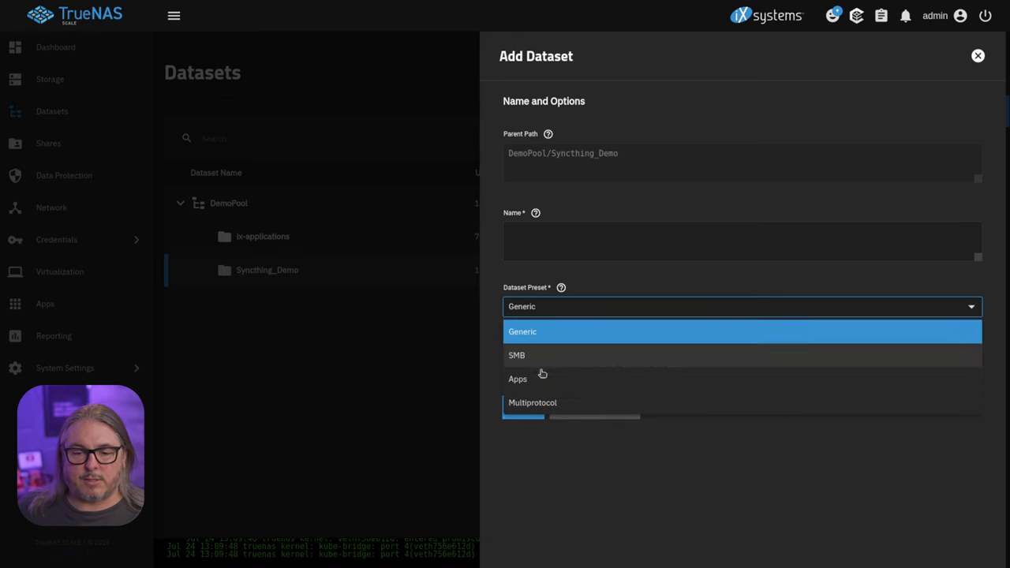
{"action": "left_click", "coordinate": [517, 379]}
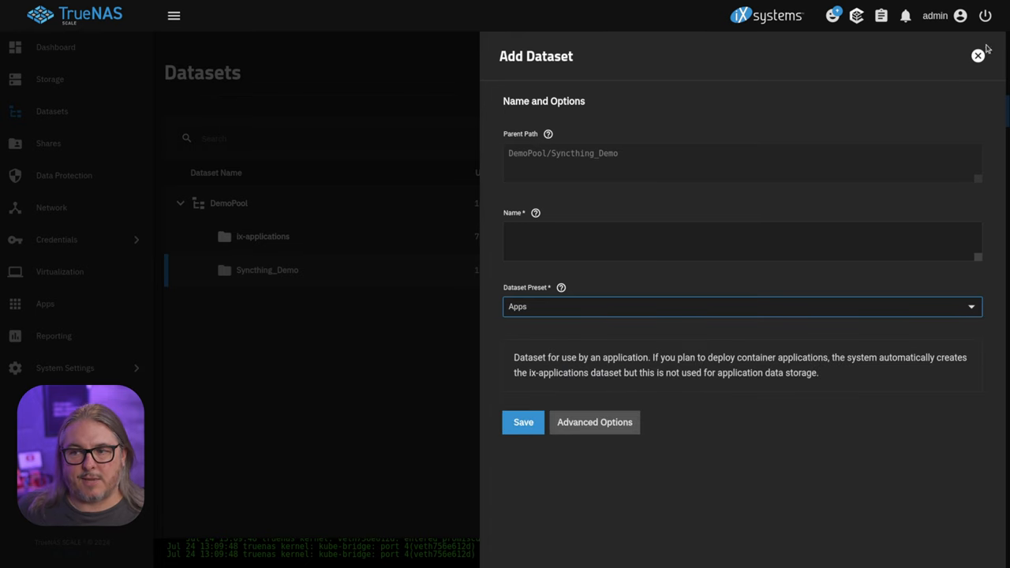
{"action": "left_click", "coordinate": [977, 57]}
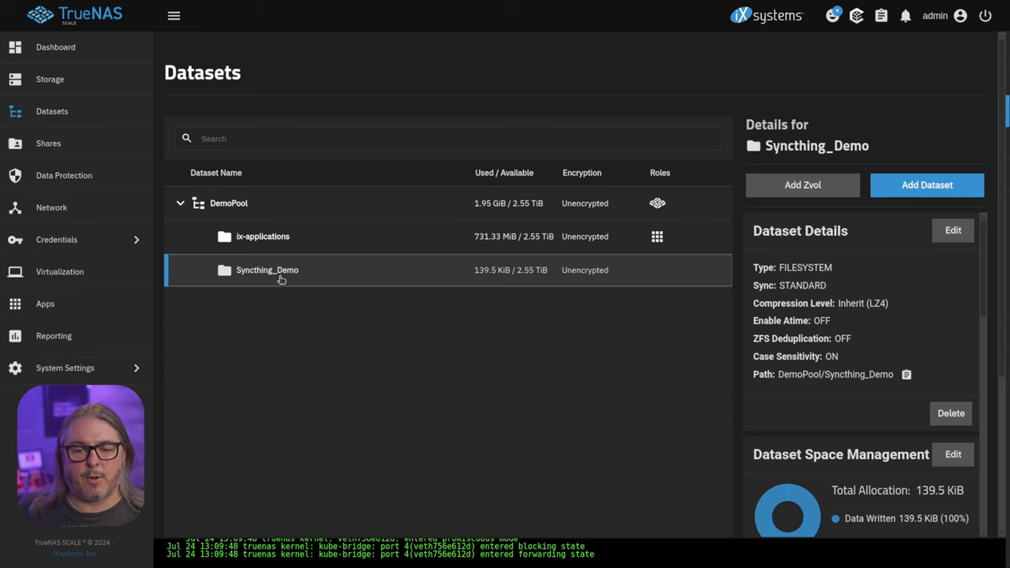
{"action": "mouse_move", "coordinate": [294, 267]}
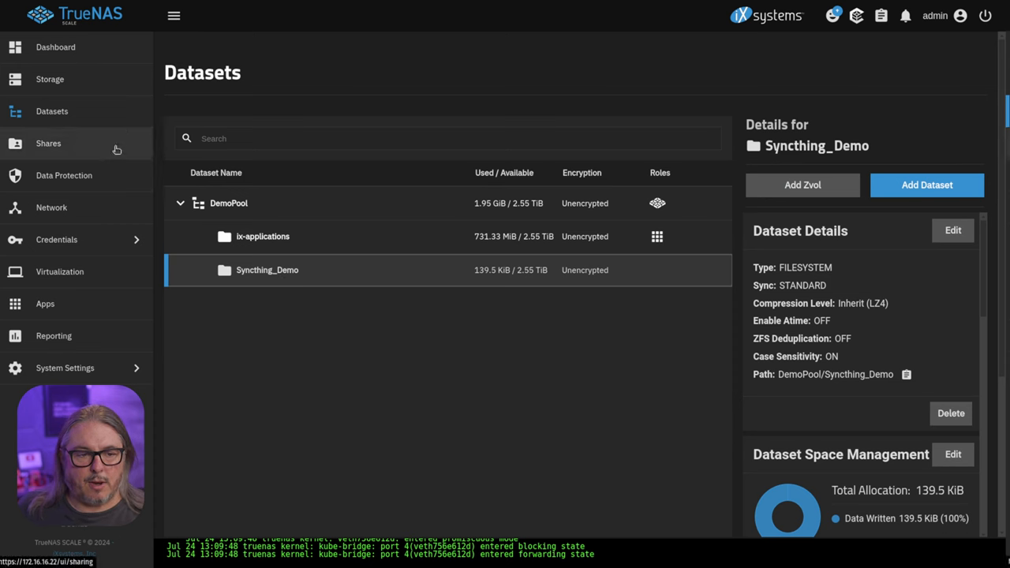
- Set DemoPool as the apps pool, then look up Syncthing in the app catalog
{"action": "left_click", "coordinate": [44, 303]}
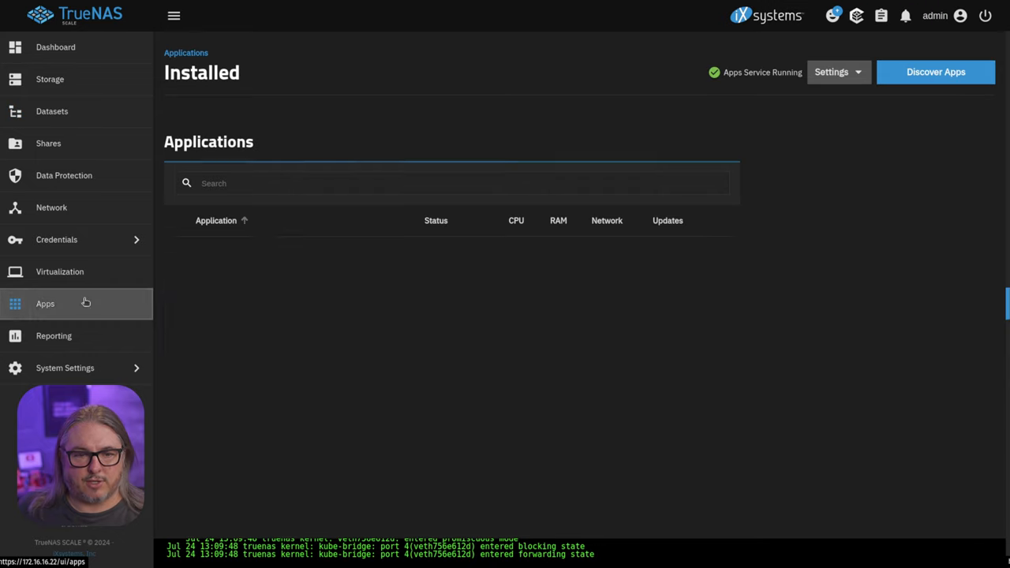
{"action": "left_click", "coordinate": [830, 73]}
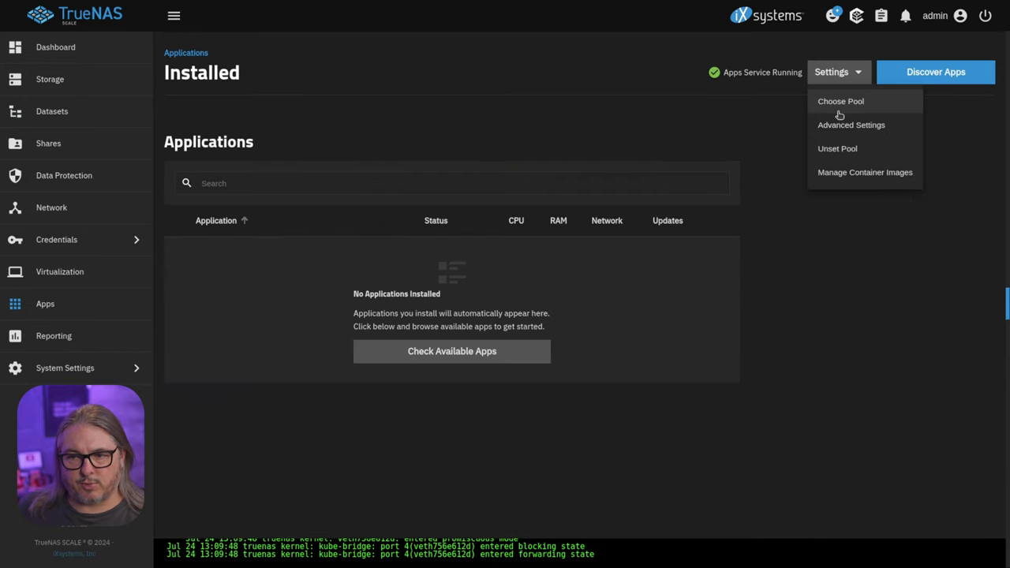
{"action": "left_click", "coordinate": [840, 101]}
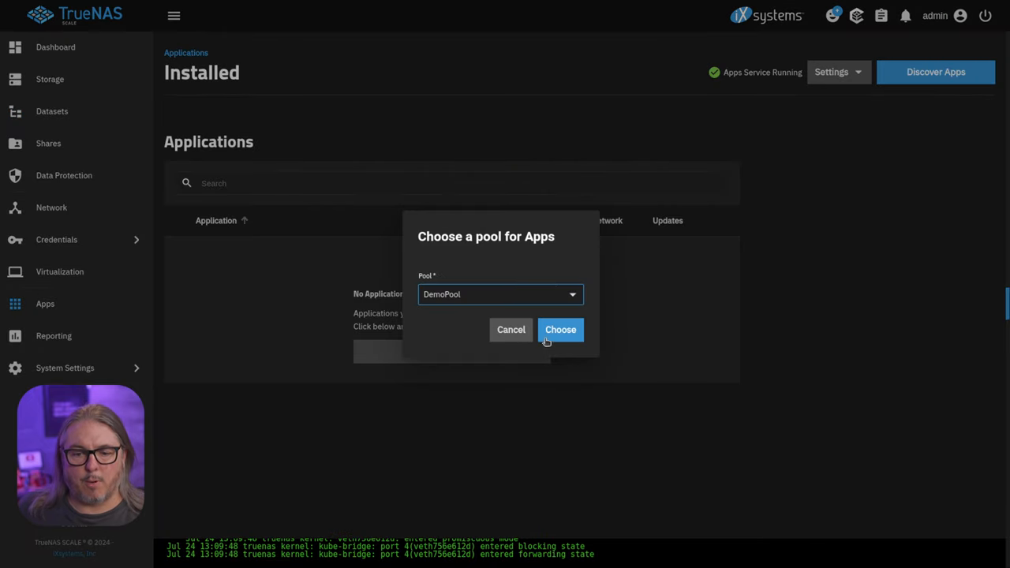
{"action": "left_click", "coordinate": [560, 330]}
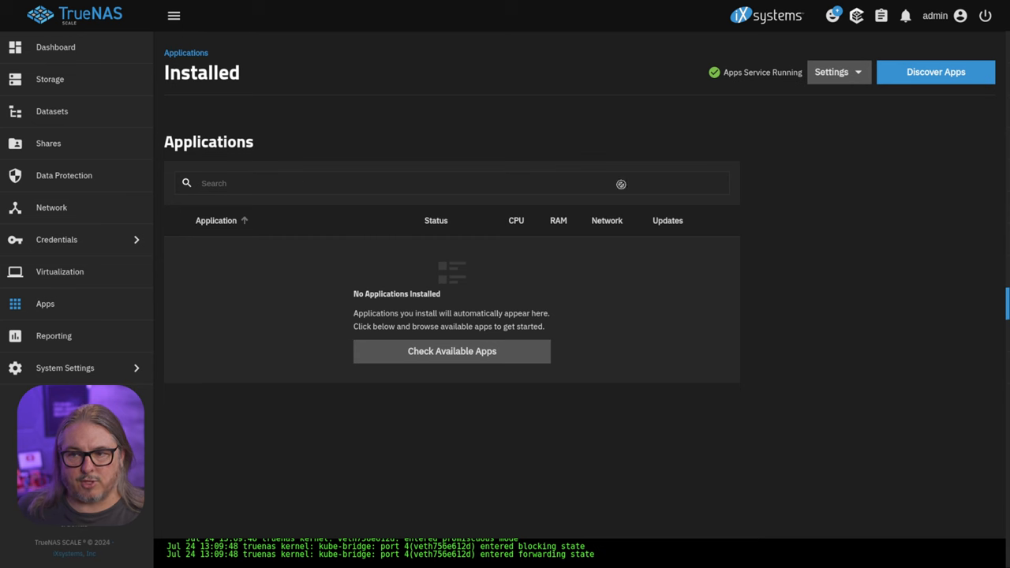
{"action": "left_click", "coordinate": [934, 72]}
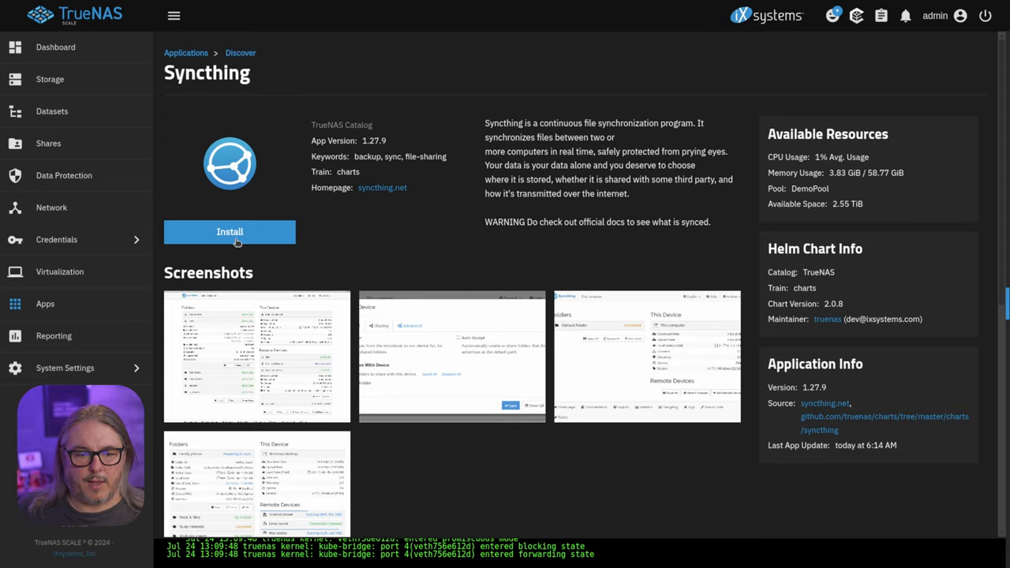
- Begin the Syncthing install and set the TCP and UDP sync ports to 22000
{"action": "left_click", "coordinate": [230, 230]}
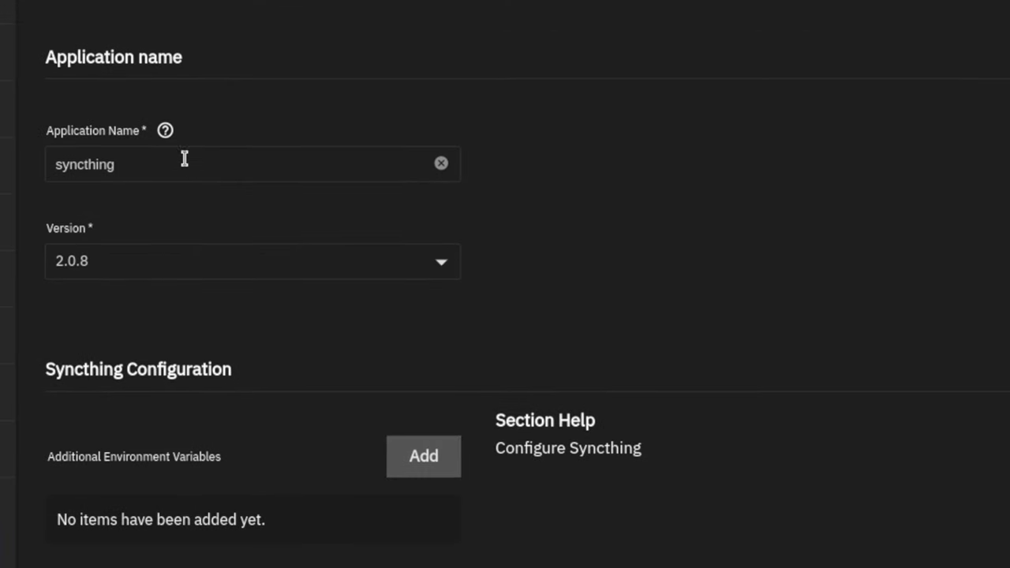
{"action": "scroll", "scroll_direction": "down", "scroll_amount": 3}
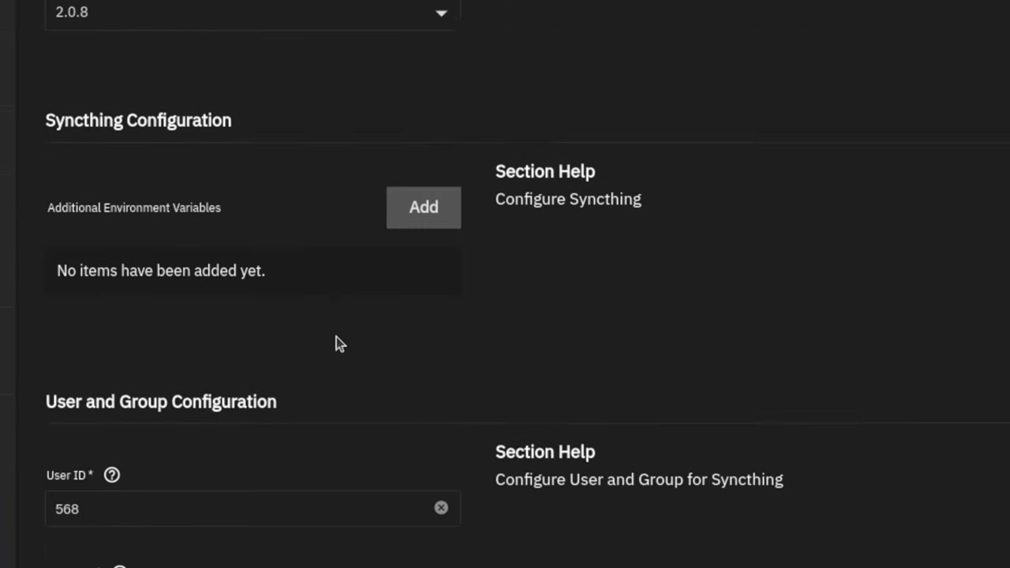
{"action": "scroll", "scroll_direction": "down", "scroll_amount": 3}
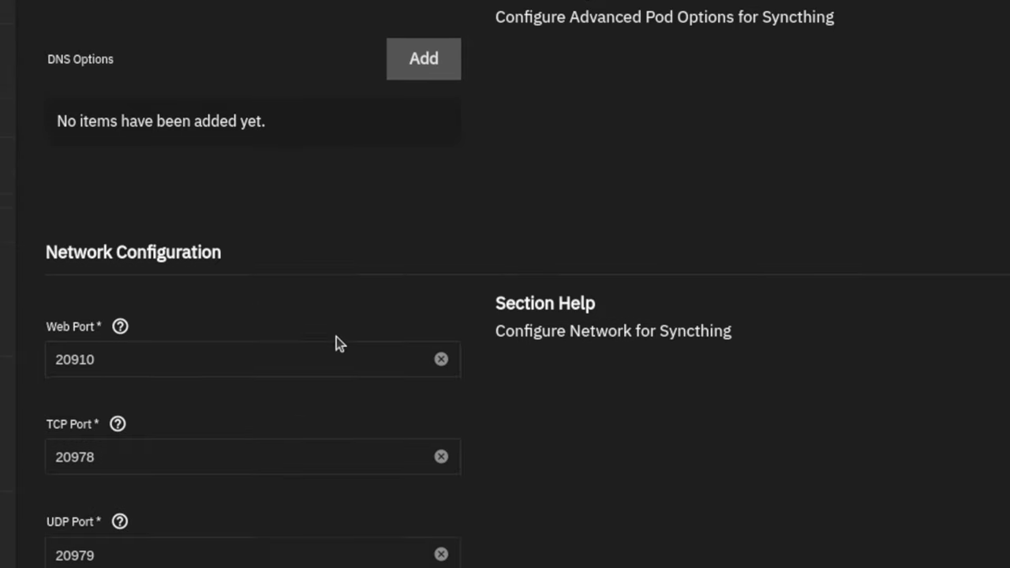
{"action": "scroll", "scroll_direction": "down", "scroll_amount": 3}
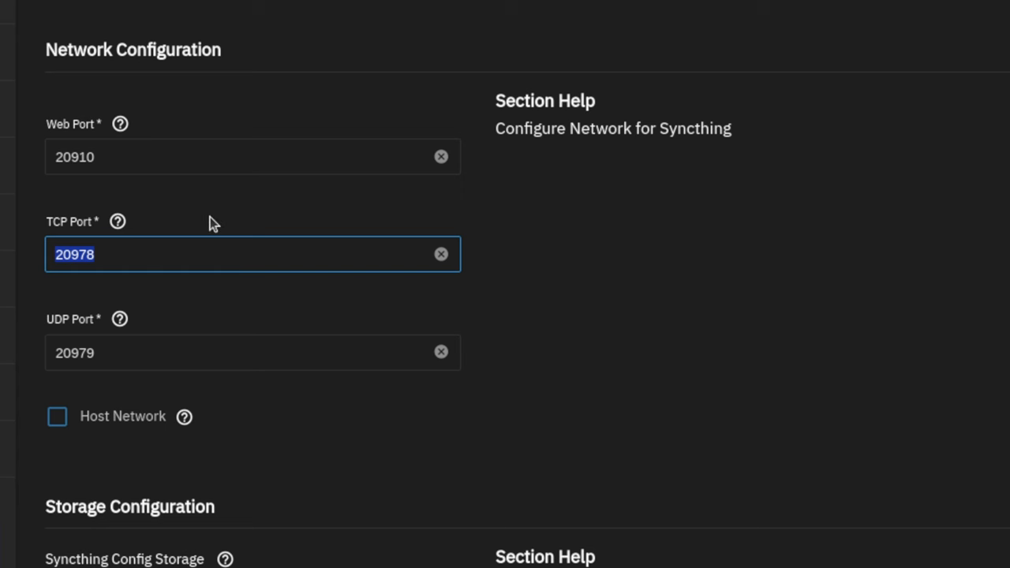
{"action": "type", "text": "22000"}
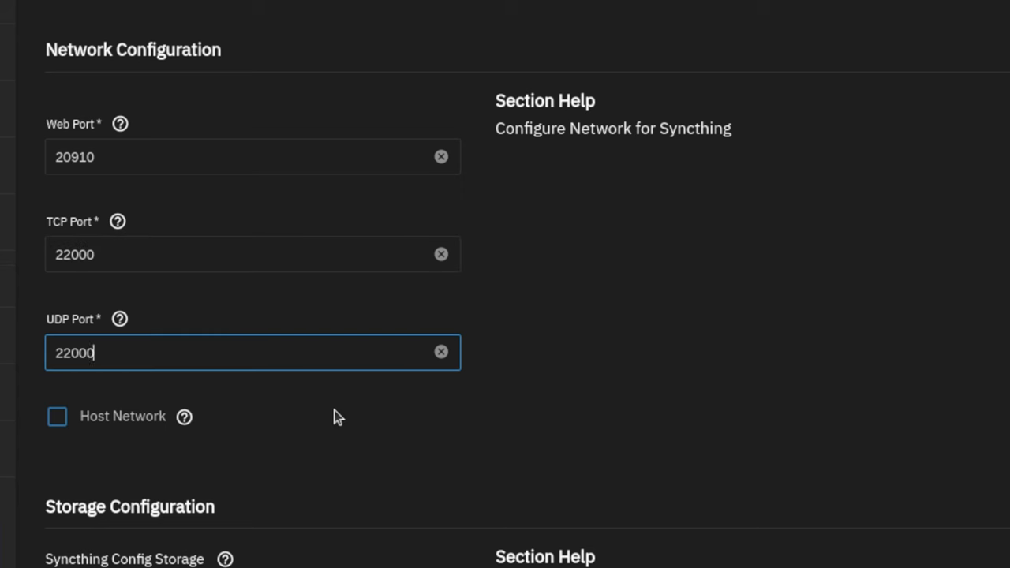
{"action": "left_click", "coordinate": [228, 255]}
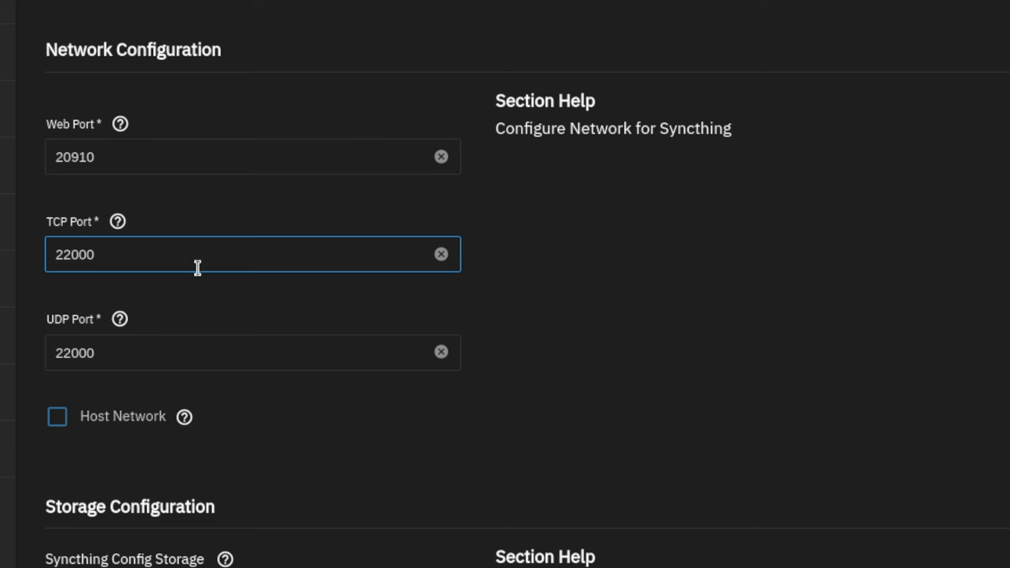
{"action": "mouse_move", "coordinate": [199, 278]}
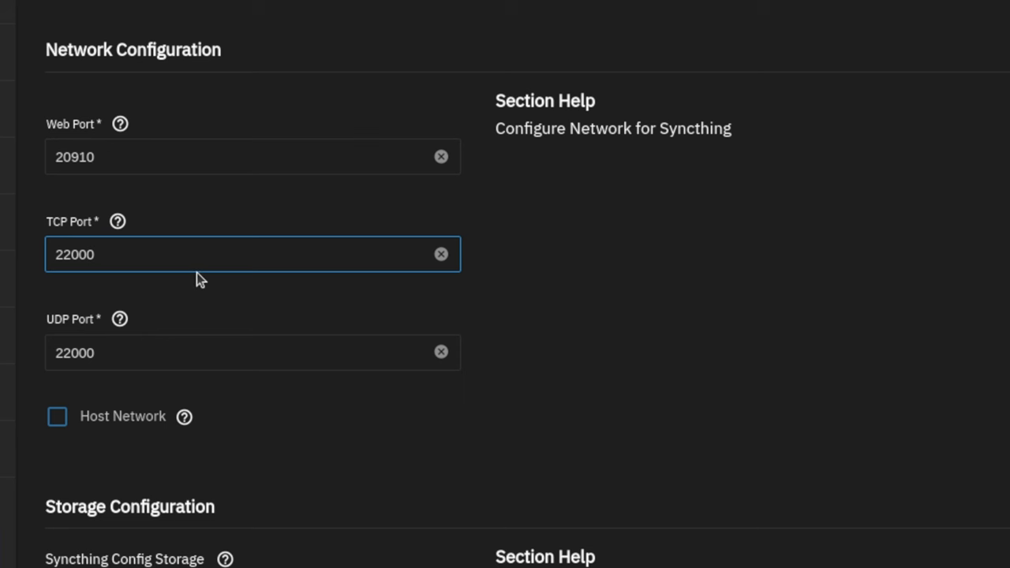
{"action": "mouse_move", "coordinate": [702, 308]}
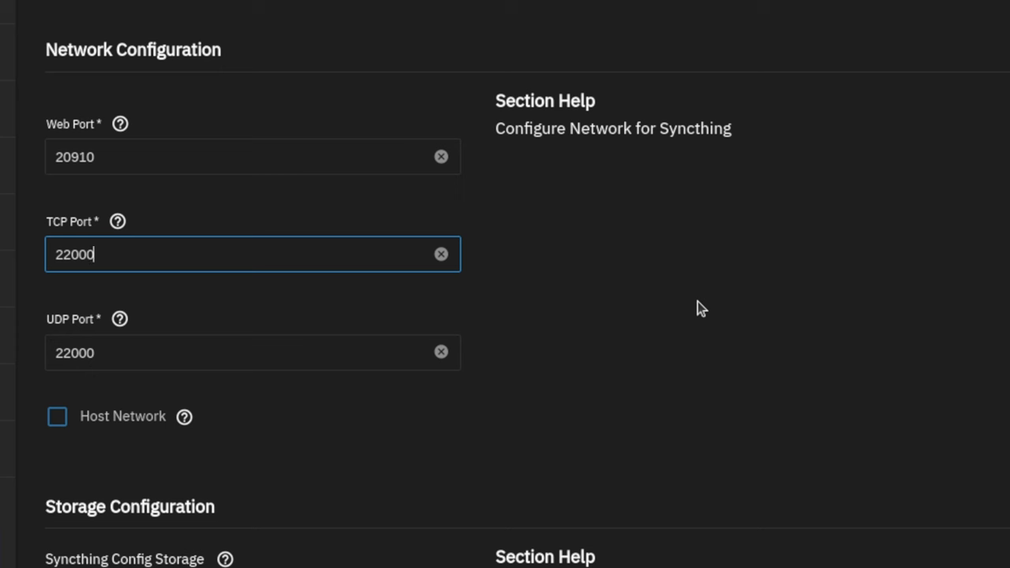
- Store the config on host path /mnt/DemoPool/Syncthing_Demo and finish the install
{"action": "scroll", "scroll_direction": "down", "scroll_amount": 3}
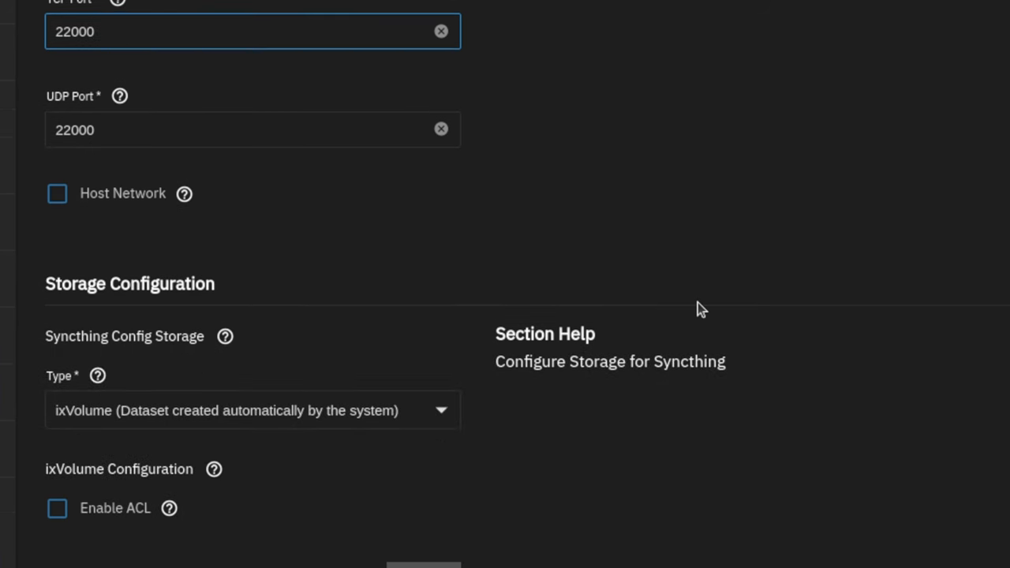
{"action": "scroll", "scroll_direction": "up", "scroll_amount": 3}
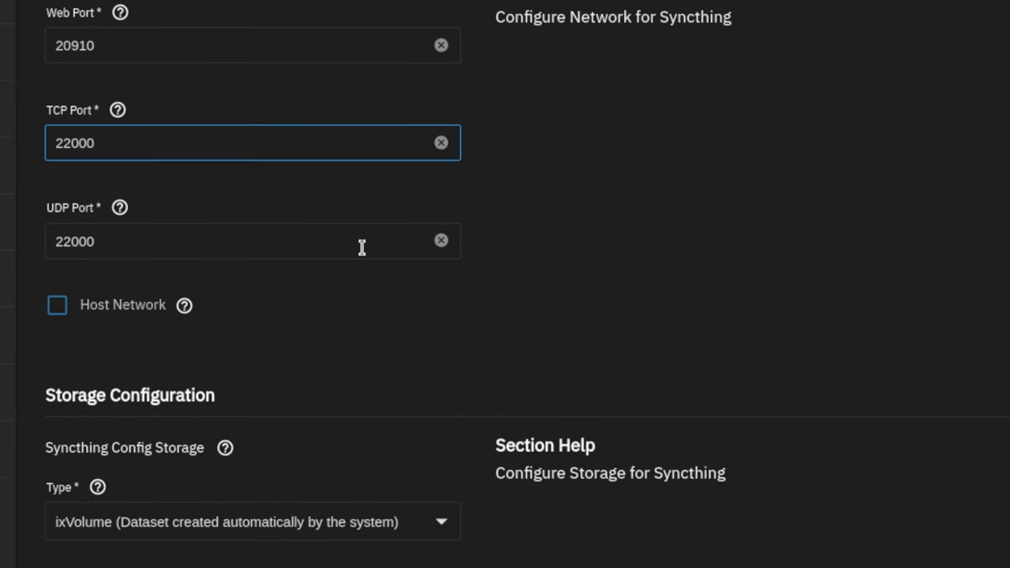
{"action": "scroll", "scroll_direction": "down", "scroll_amount": 3}
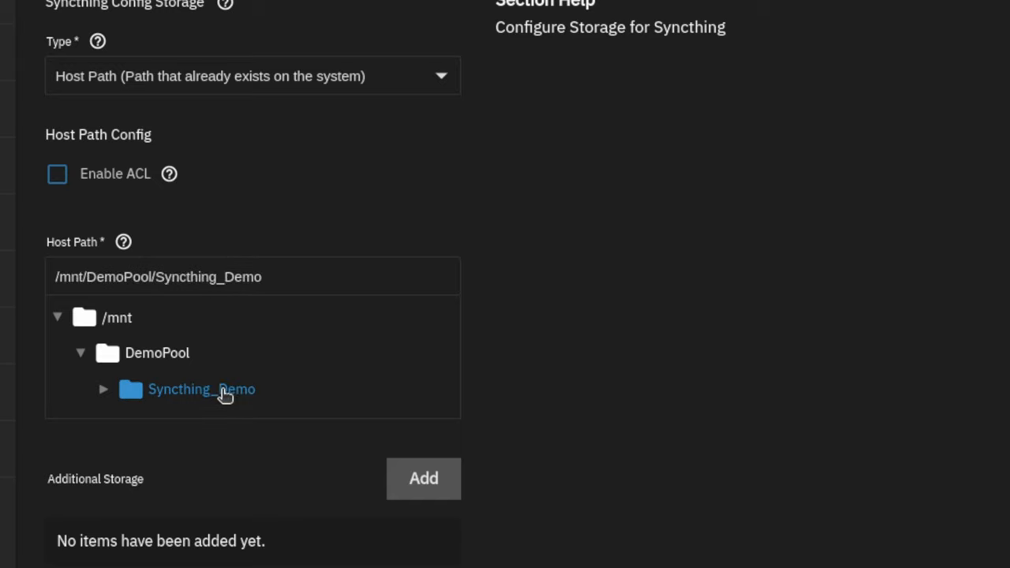
{"action": "scroll", "scroll_direction": "down", "scroll_amount": 3}
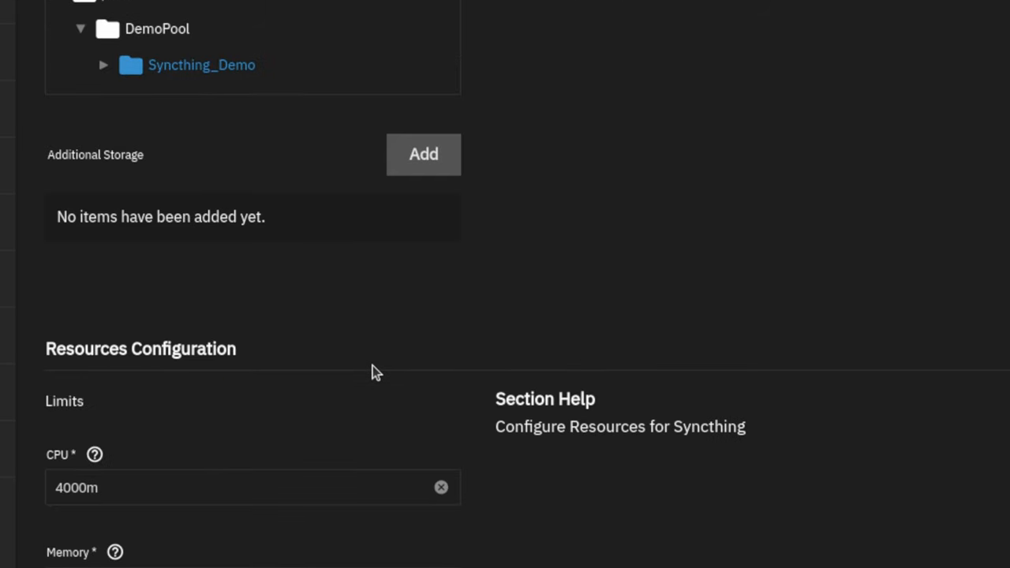
{"action": "scroll", "scroll_direction": "down", "scroll_amount": 3}
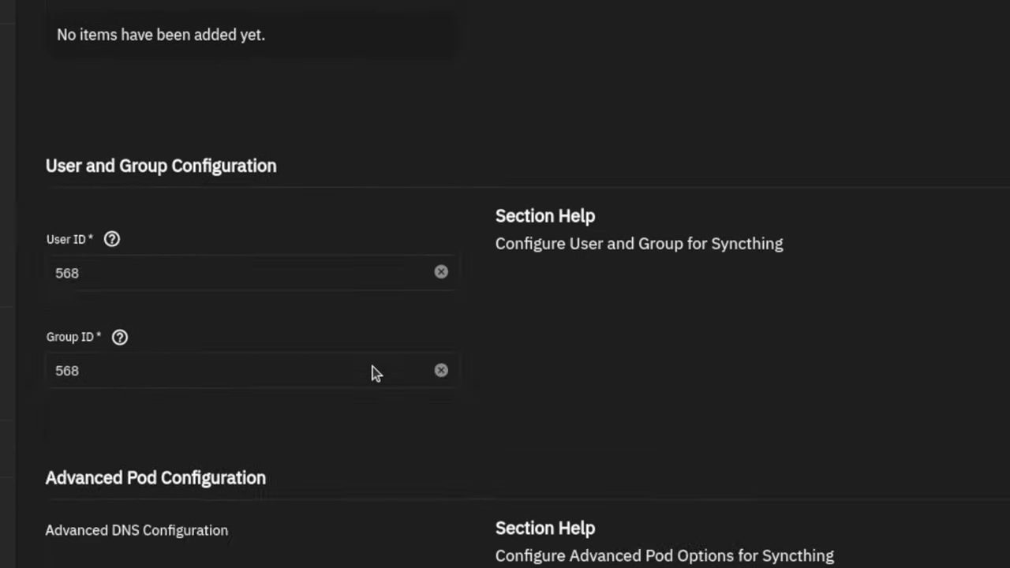
{"action": "scroll", "scroll_direction": "up", "scroll_amount": 3}
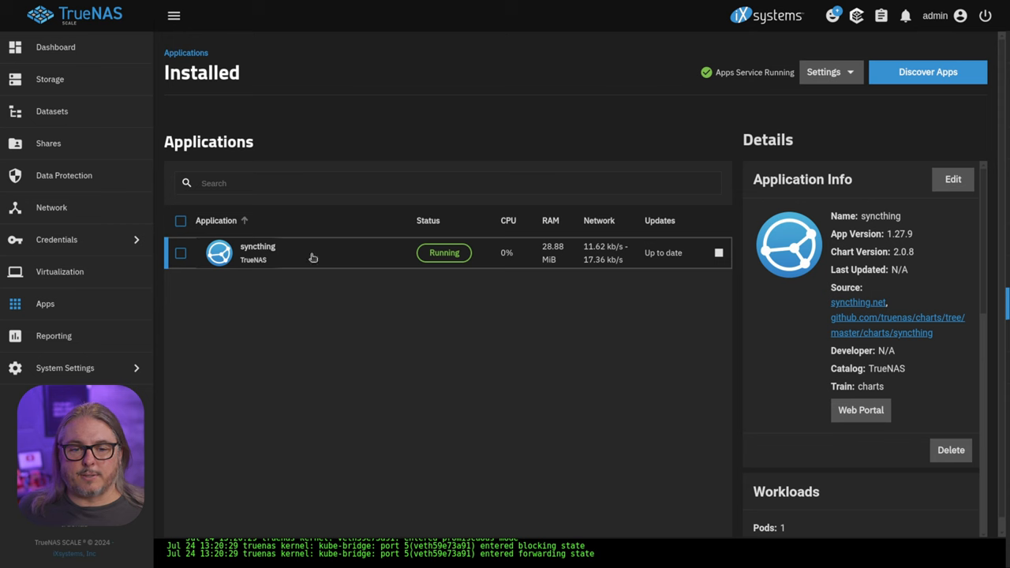
{"action": "mouse_move", "coordinate": [860, 411]}
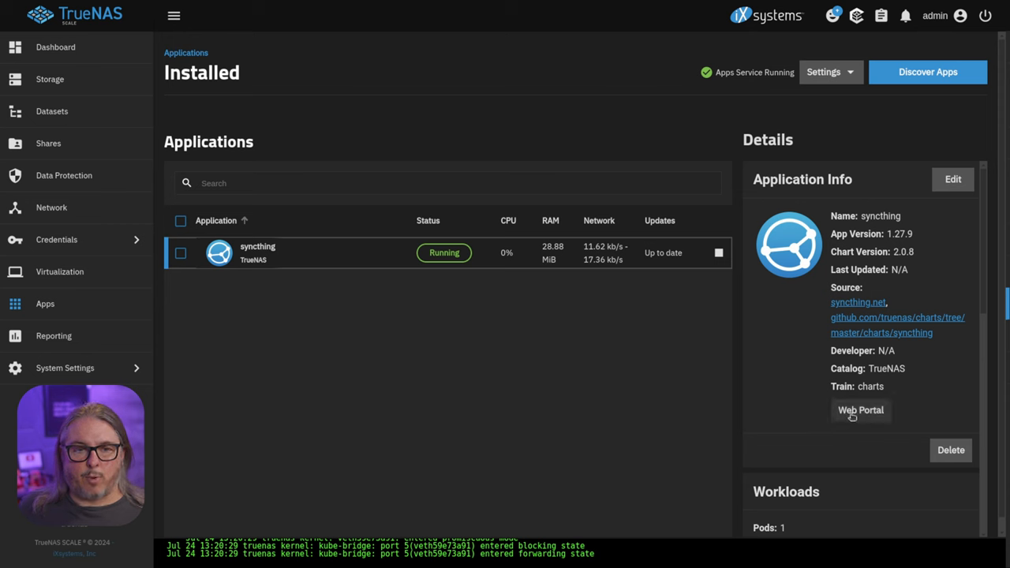
- Launch the syncthing Web Portal and answer the anonymous usage reporting prompt
{"action": "left_click", "coordinate": [860, 410]}
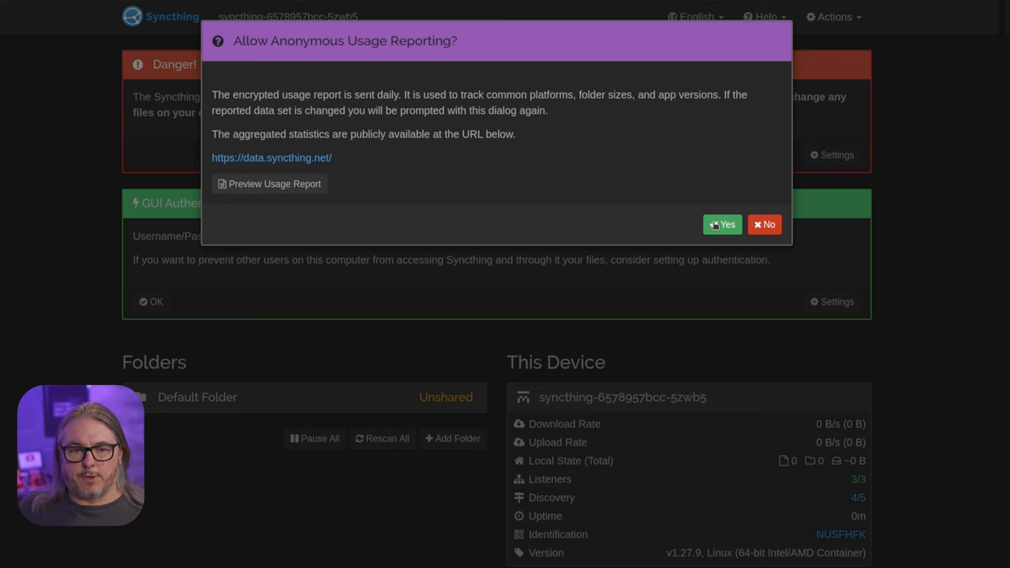
{"action": "left_click", "coordinate": [723, 225]}
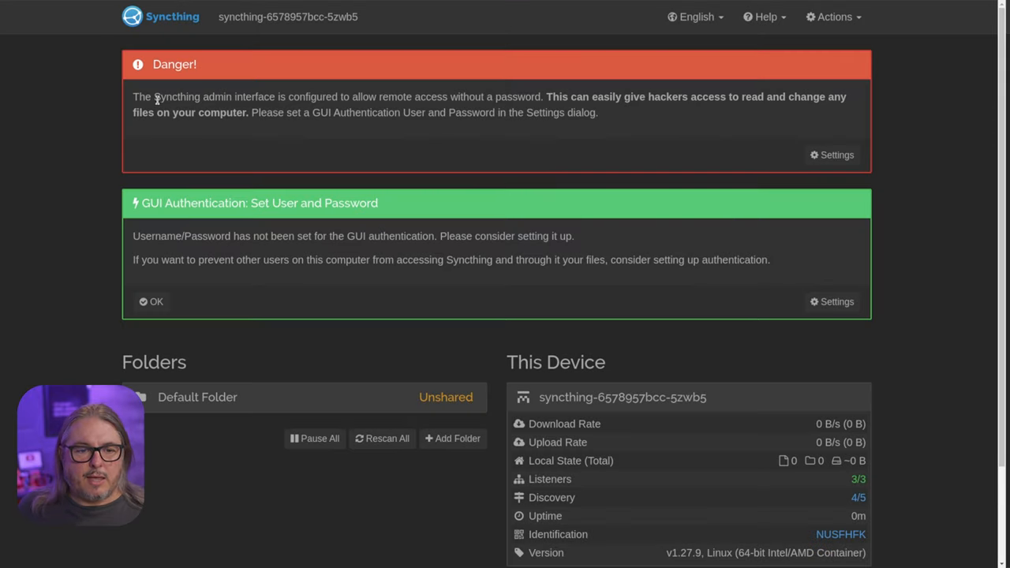
{"action": "mouse_move", "coordinate": [672, 166]}
{"action": "type", "text": "Syncthing-TrueNAS-Demo"}
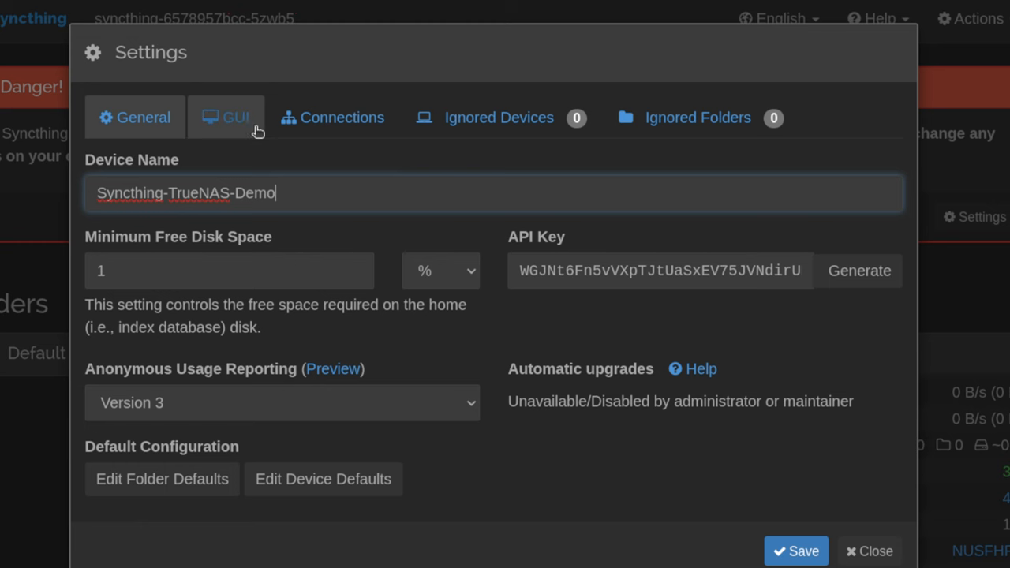
- Disable NAT traversal, Global and Local Discovery and Relaying under Connections and save
{"action": "left_click", "coordinate": [227, 117]}
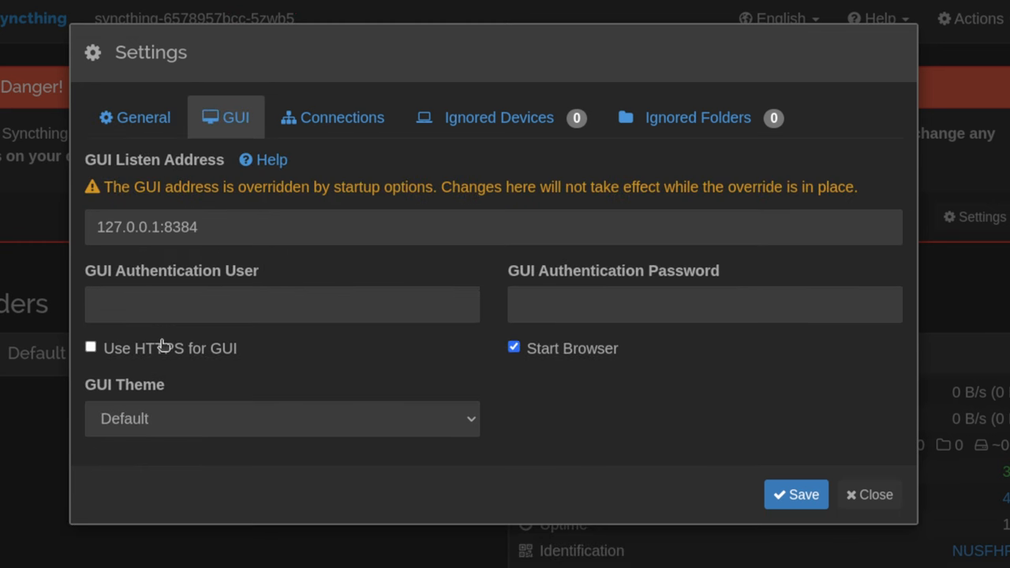
{"action": "left_click", "coordinate": [90, 348]}
{"action": "type", "text": "tom"}
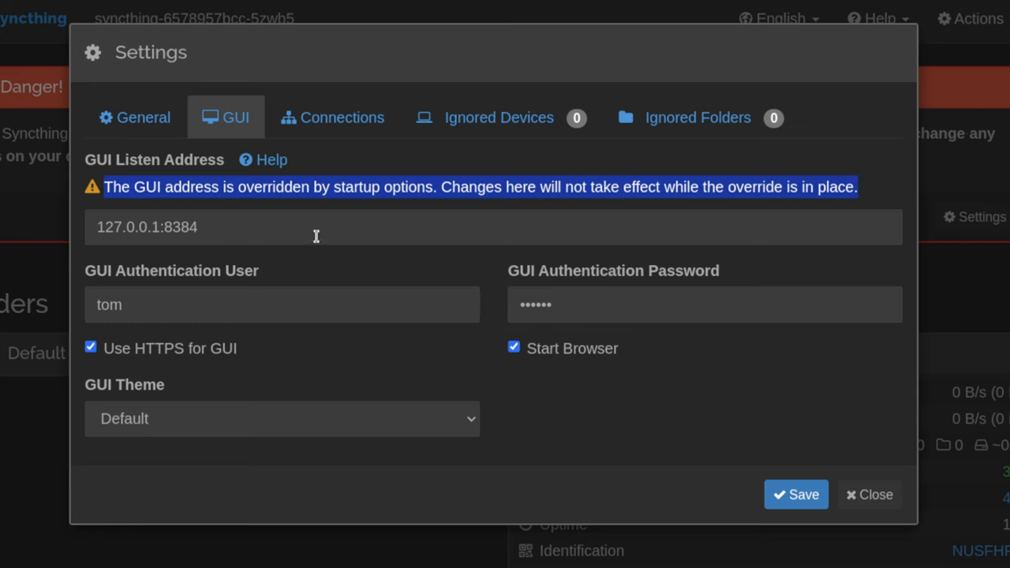
{"action": "left_click", "coordinate": [355, 227]}
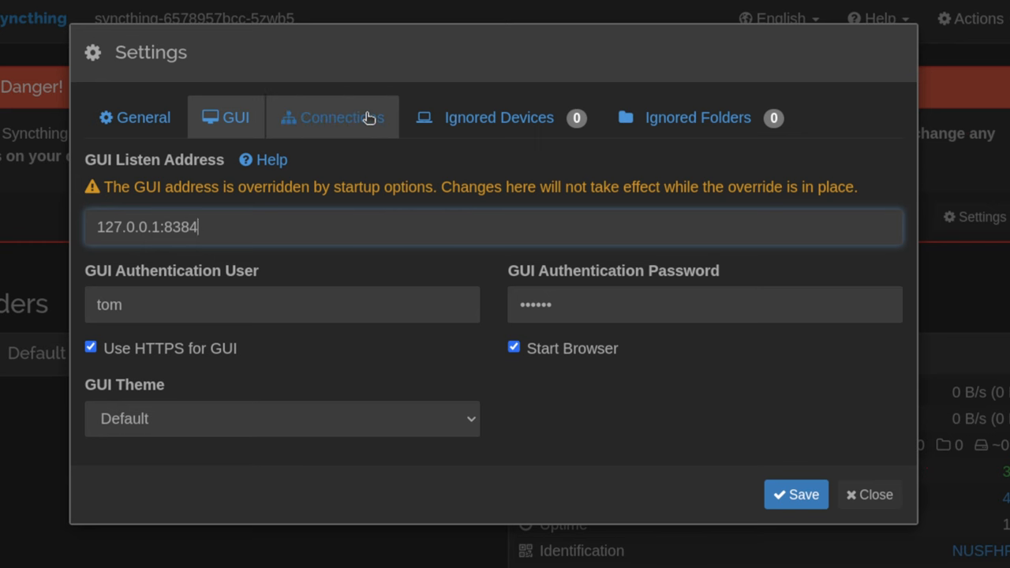
{"action": "left_click", "coordinate": [332, 117]}
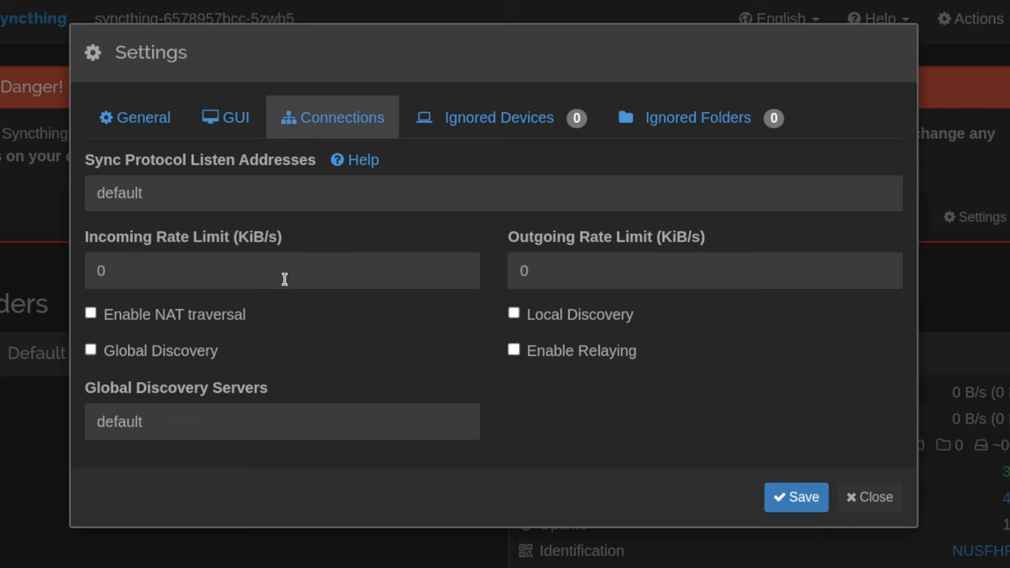
{"action": "mouse_move", "coordinate": [630, 337]}
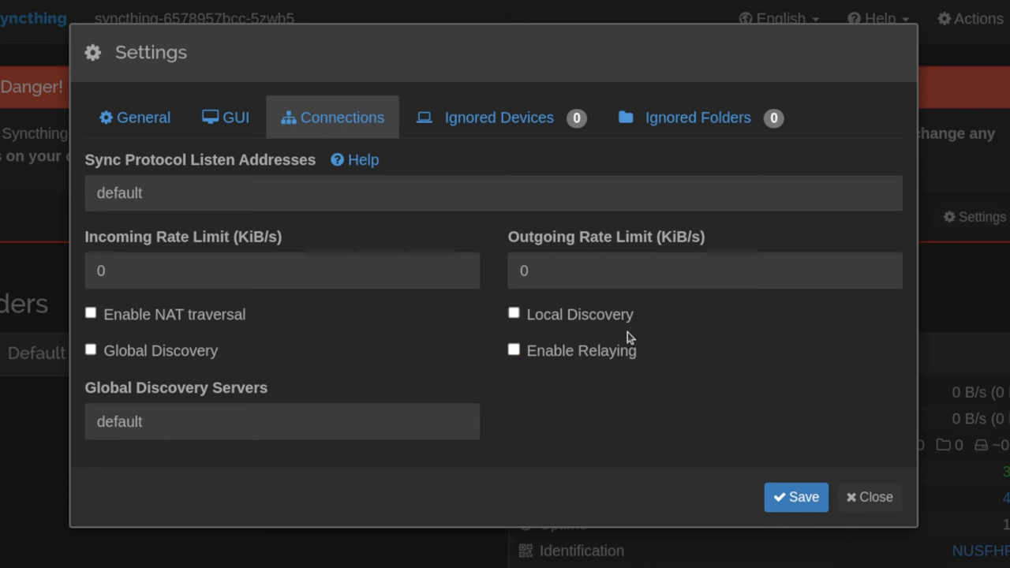
{"action": "mouse_move", "coordinate": [596, 354]}
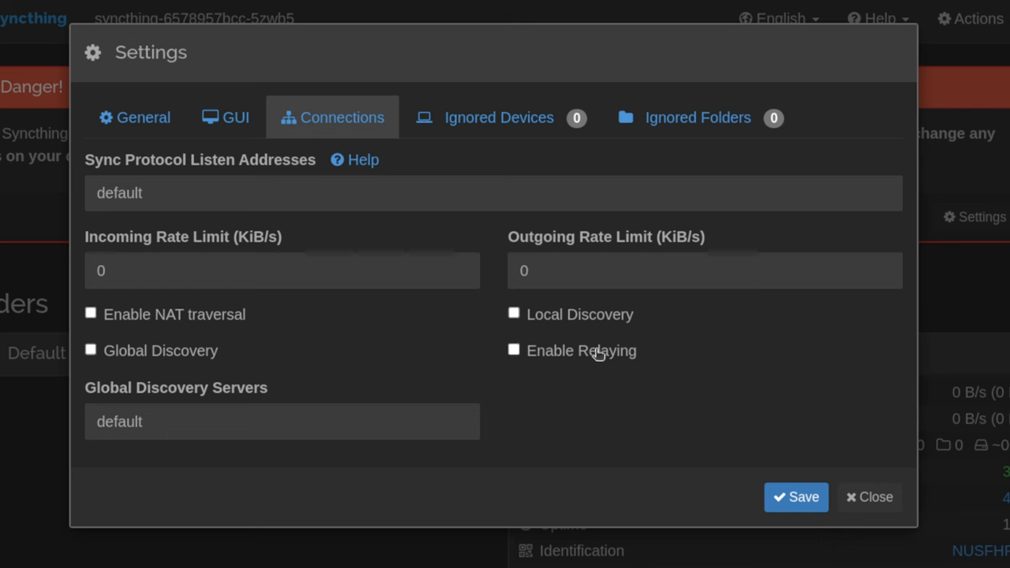
{"action": "mouse_move", "coordinate": [601, 363]}
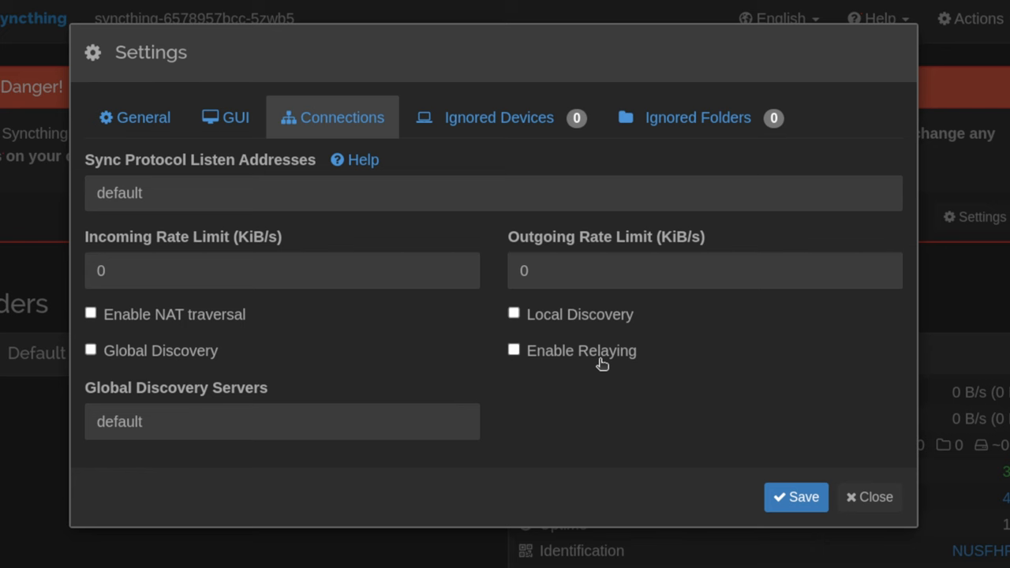
{"action": "mouse_move", "coordinate": [513, 407]}
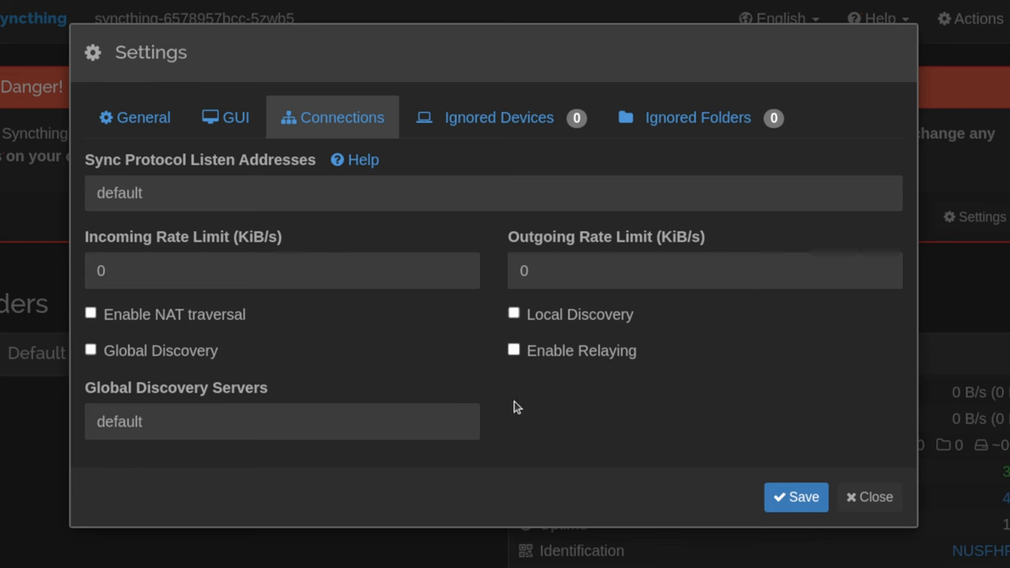
{"action": "mouse_move", "coordinate": [704, 477]}
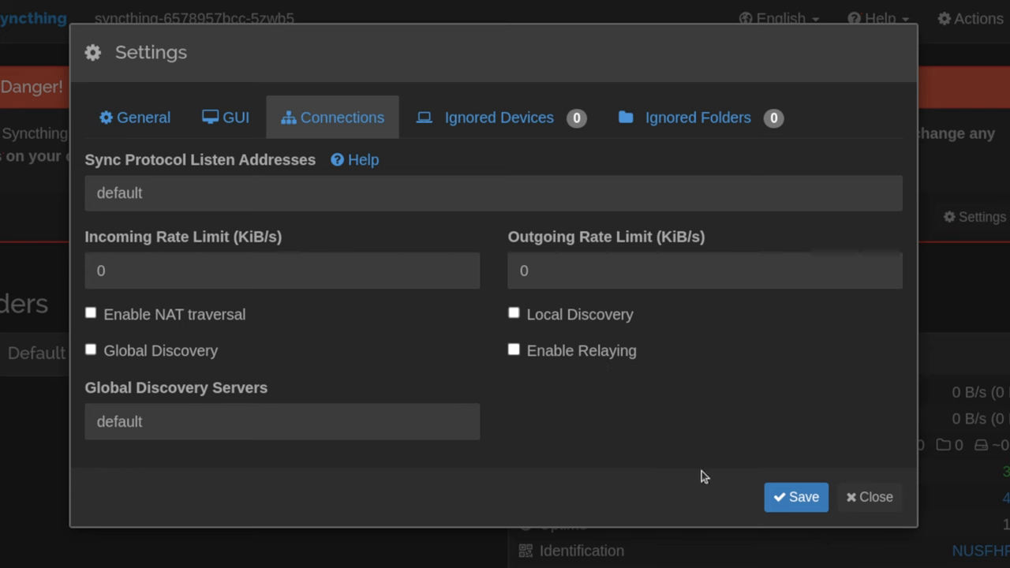
{"action": "mouse_move", "coordinate": [796, 495]}
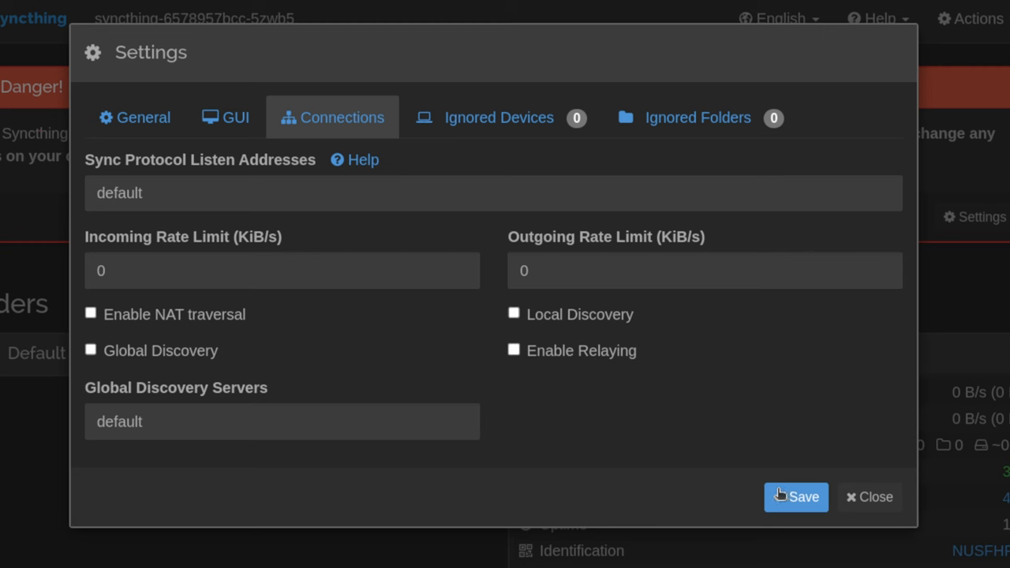
{"action": "left_click", "coordinate": [796, 495]}
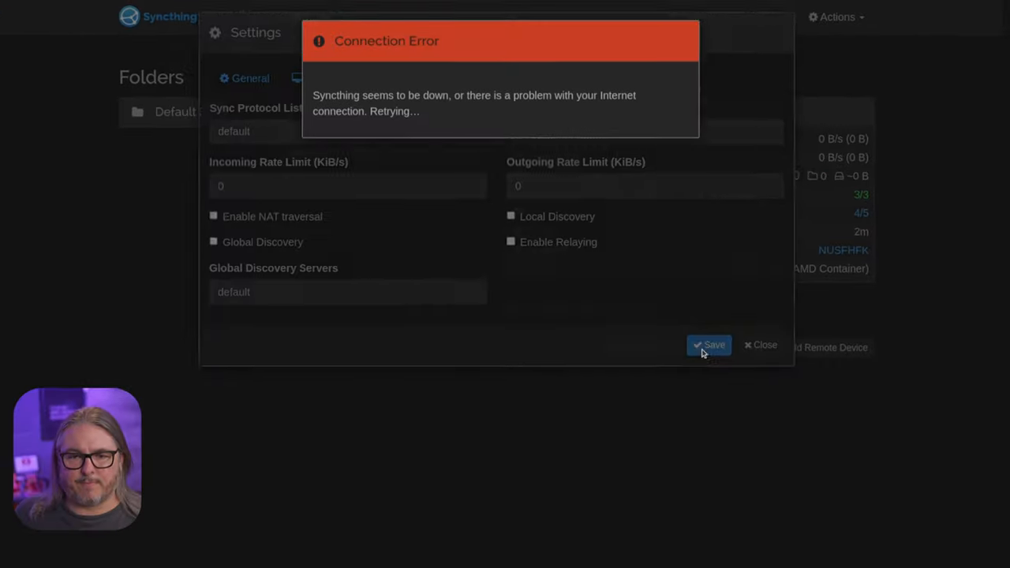
- Remove the Default Folder from the TrueNAS Syncthing instance and confirm
{"action": "left_click", "coordinate": [708, 344]}
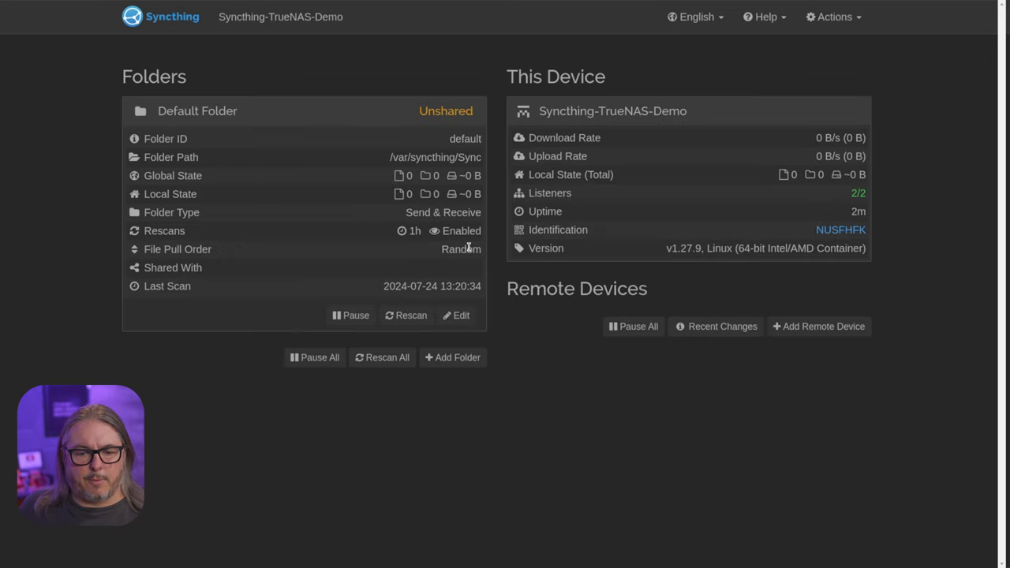
{"action": "left_click", "coordinate": [456, 316]}
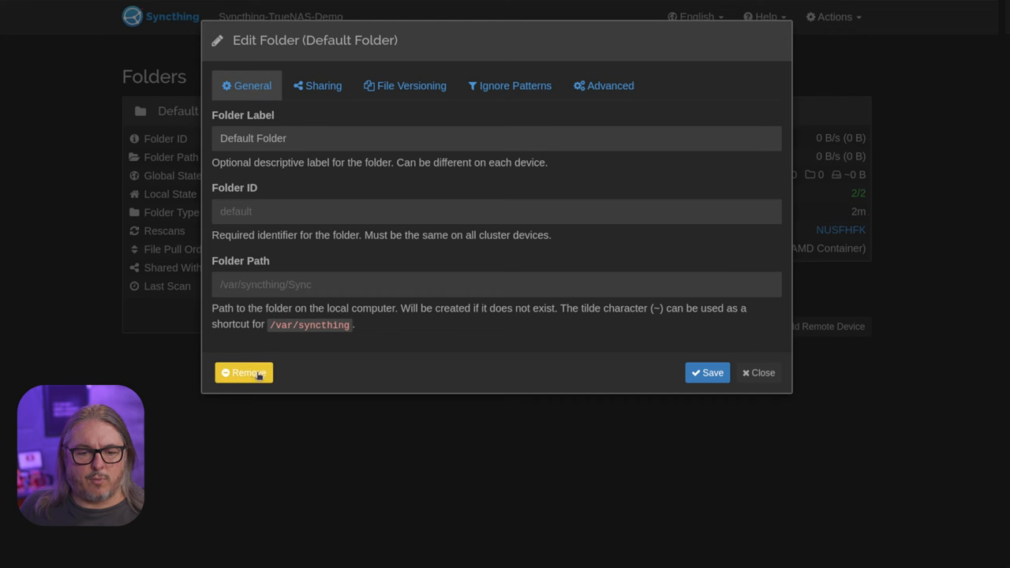
{"action": "left_click", "coordinate": [243, 372]}
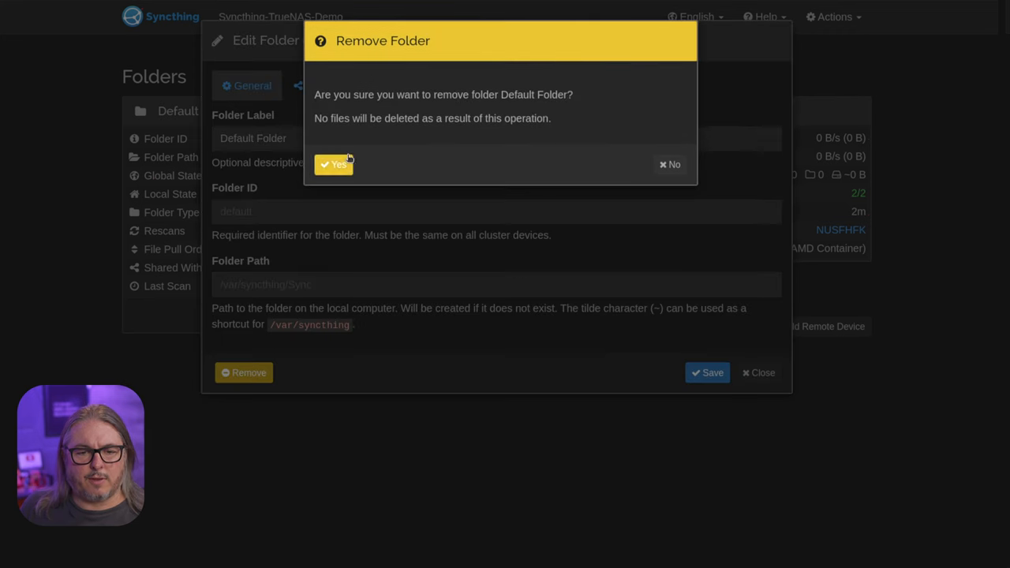
{"action": "left_click", "coordinate": [334, 164]}
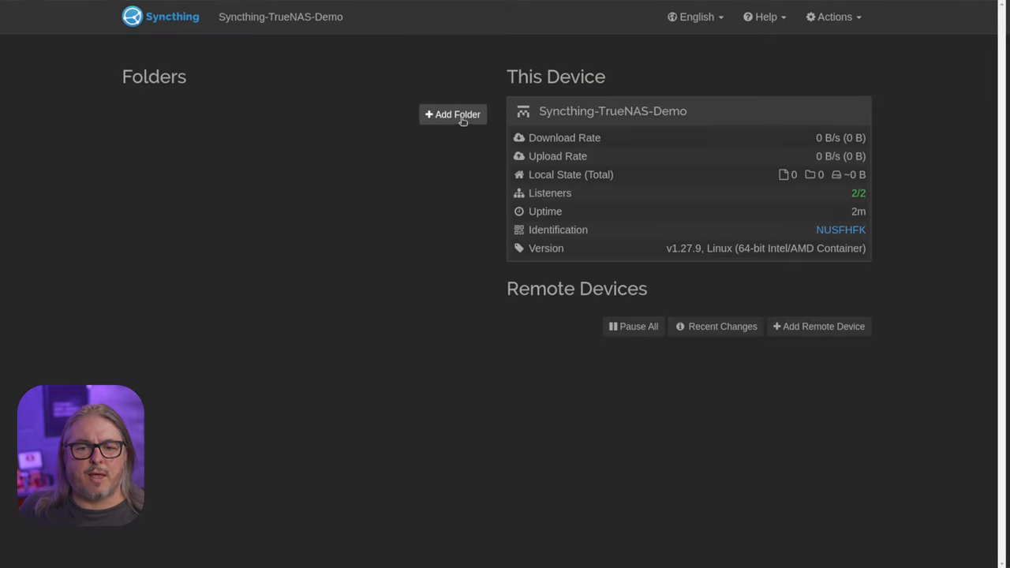
{"action": "mouse_move", "coordinate": [430, 213]}
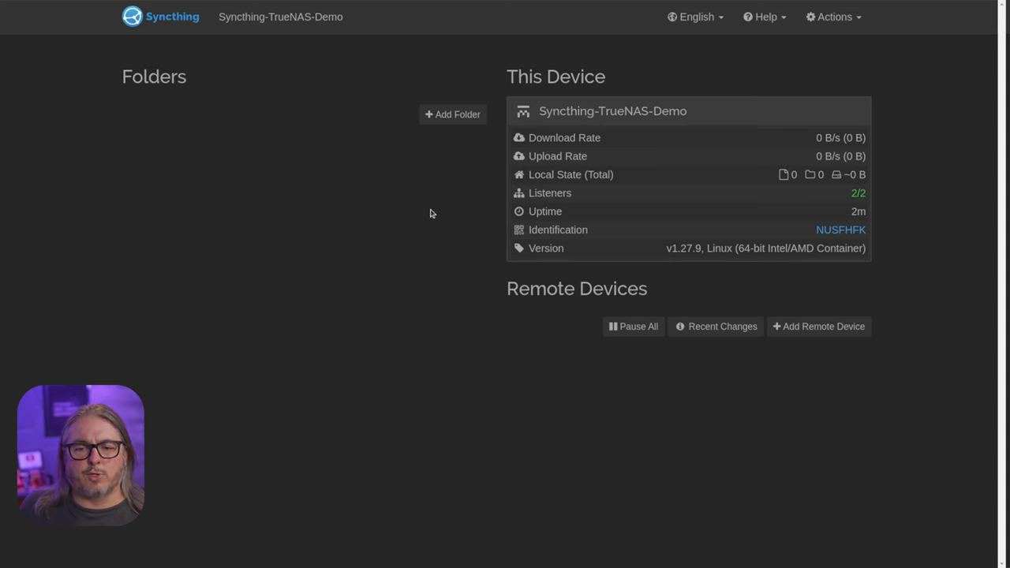
{"action": "mouse_move", "coordinate": [357, 243]}
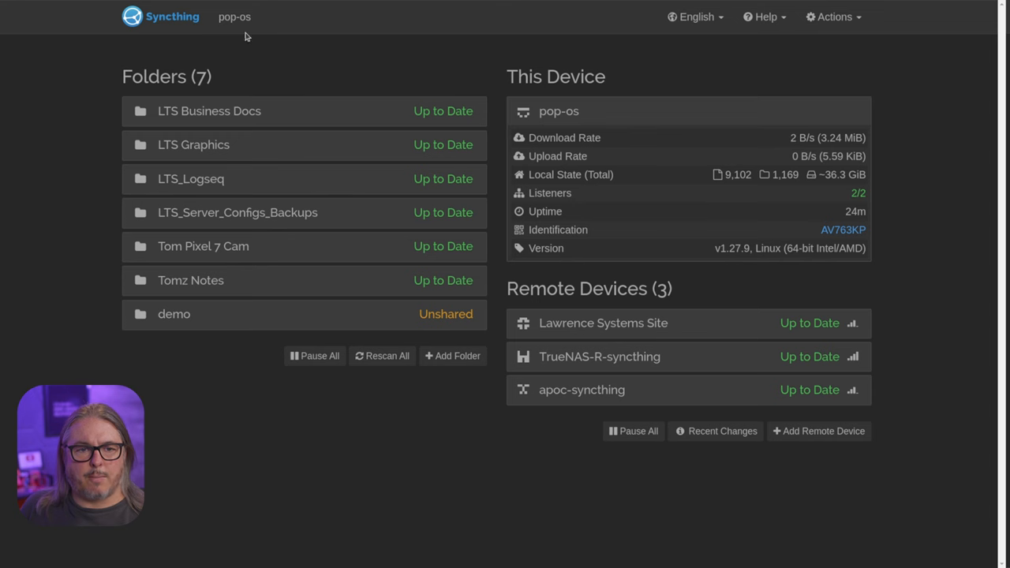
{"action": "mouse_move", "coordinate": [270, 65]}
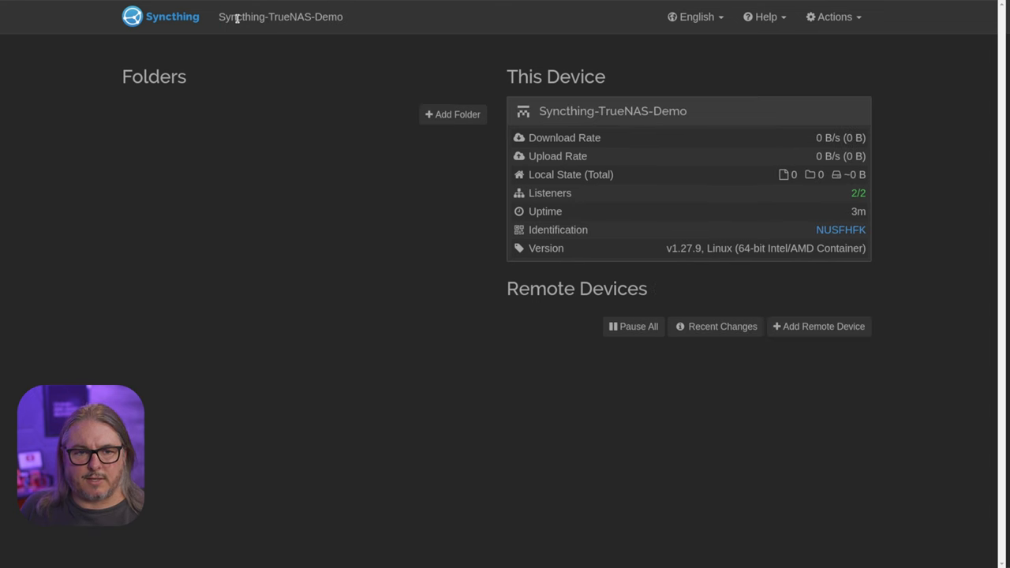
- Copy the TrueNAS device ID and add it as a new remote device on pop-os
{"action": "left_click", "coordinate": [840, 230]}
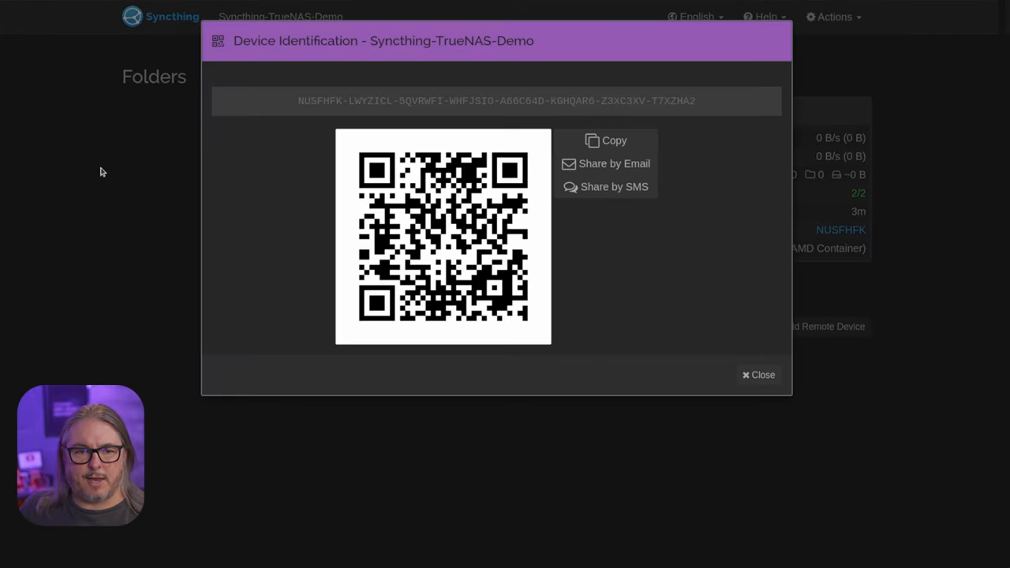
{"action": "left_click", "coordinate": [757, 375]}
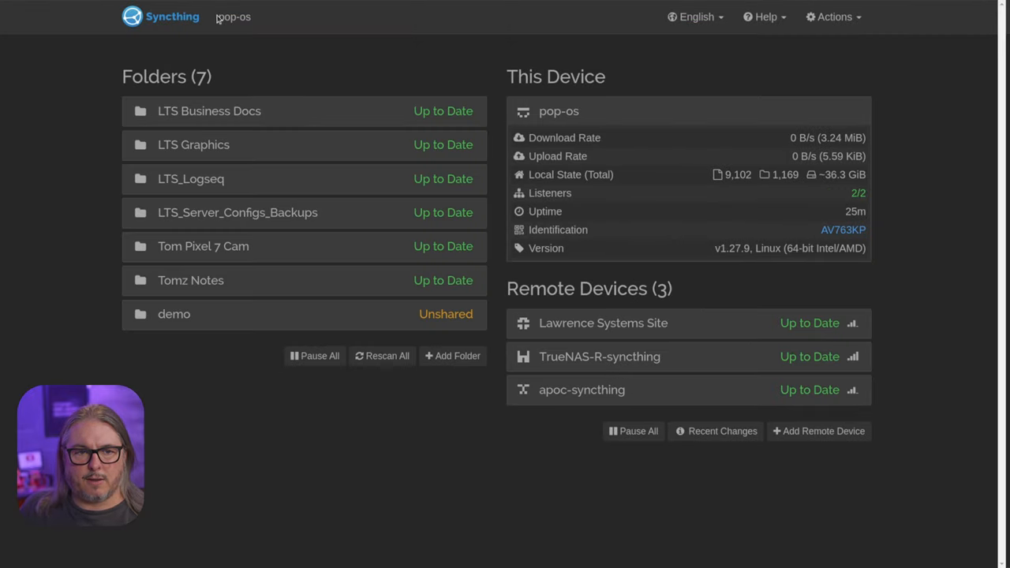
{"action": "left_click", "coordinate": [818, 430]}
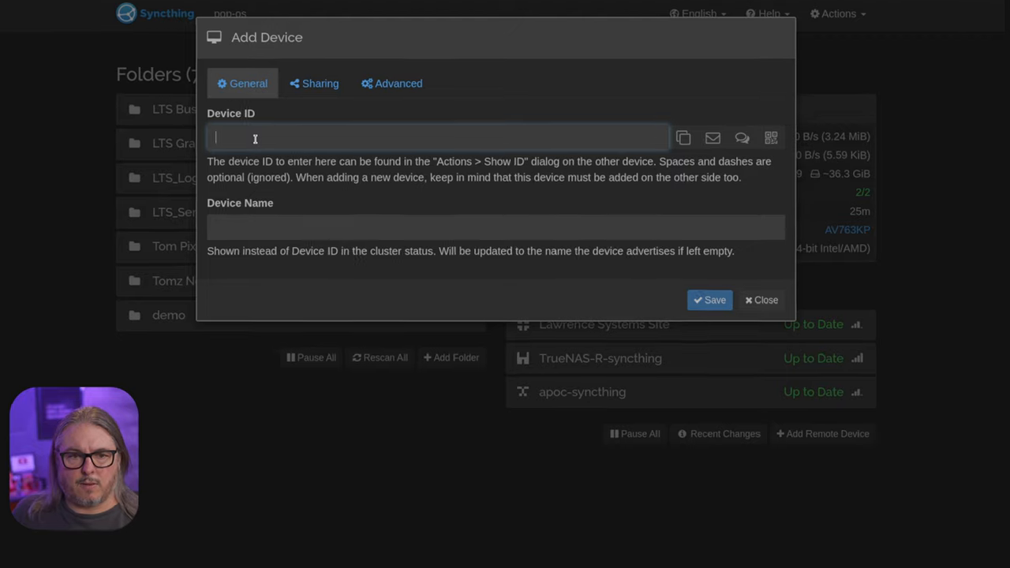
{"action": "type", "text": "NUSFHFK-LWYZICL-5QVRWFI-WHFJSIO-A66C64D-KGHQAR6-Z3XC3XV-T7XZHA2"}
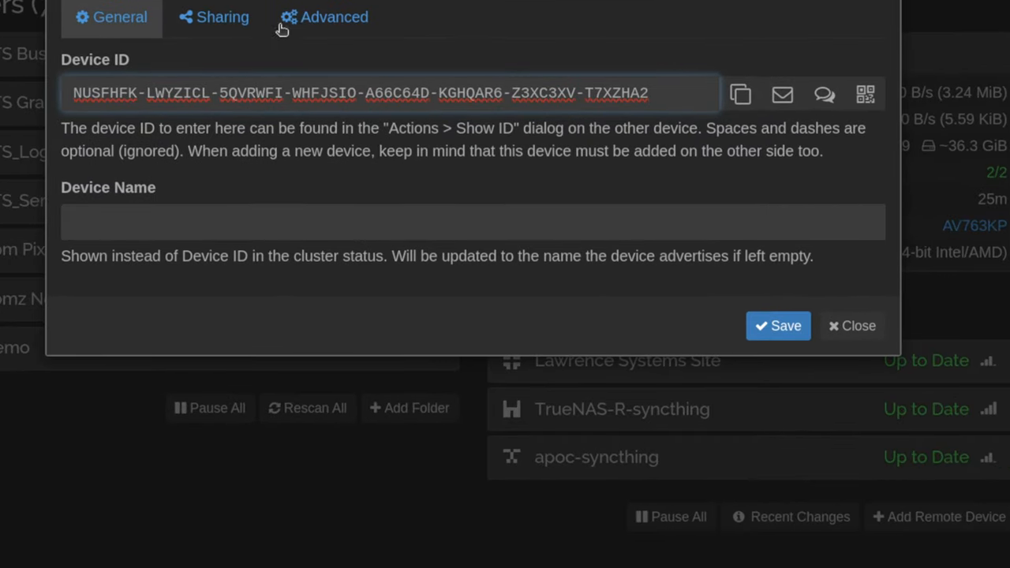
- Set the device address to the NAS's tcp address, save, and accept the request on TrueNAS
{"action": "left_click", "coordinate": [323, 16]}
{"action": "type", "text": "tcp://172.16.16.22:22000"}
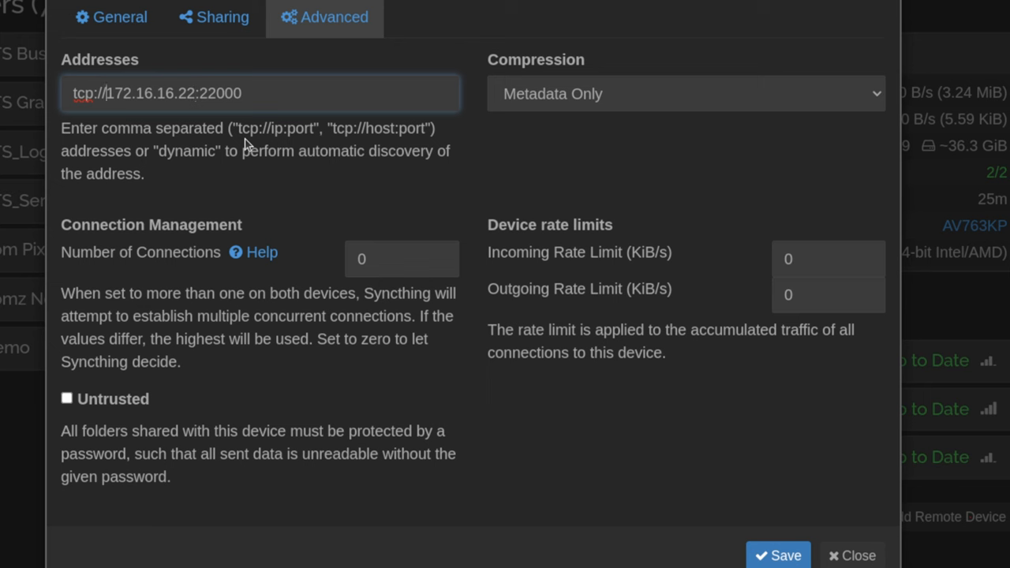
{"action": "triple_click", "coordinate": [158, 93]}
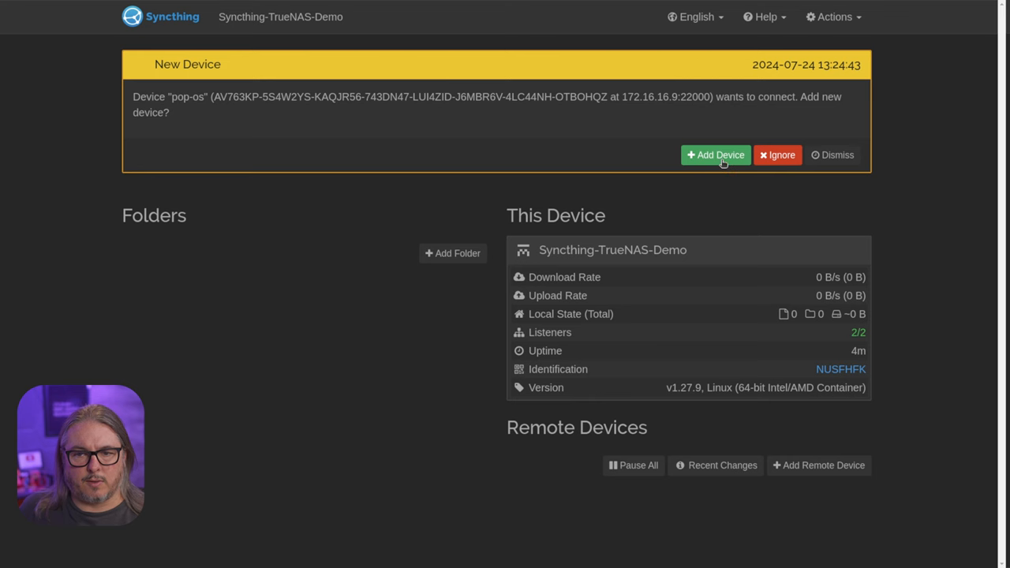
{"action": "left_click", "coordinate": [715, 155]}
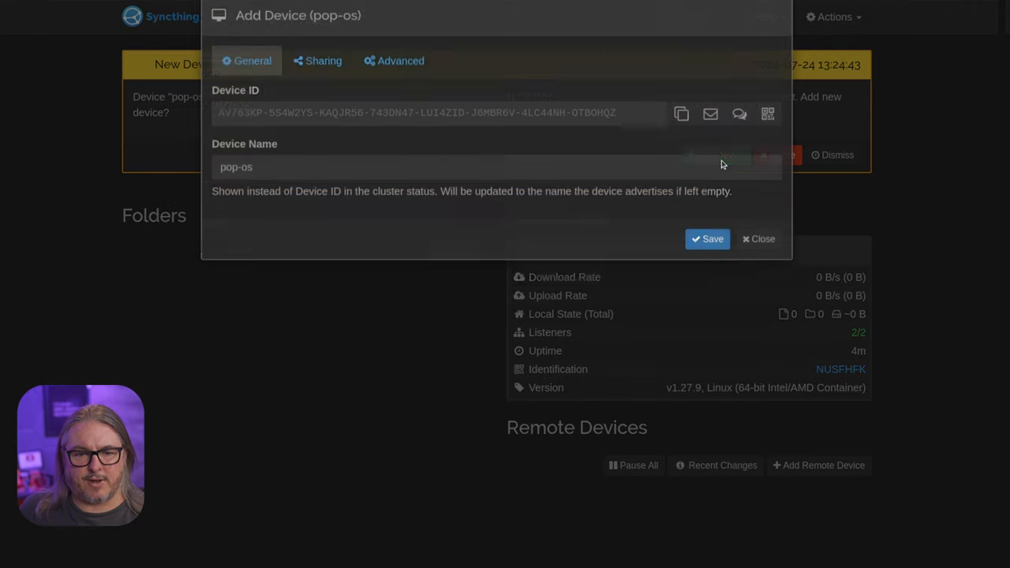
{"action": "left_click", "coordinate": [707, 238]}
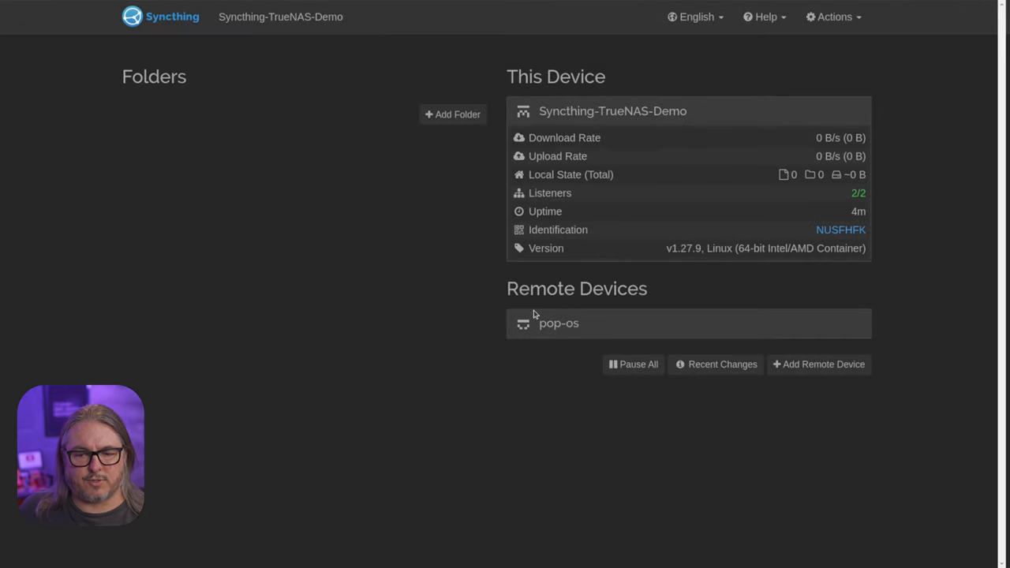
{"action": "mouse_move", "coordinate": [351, 241]}
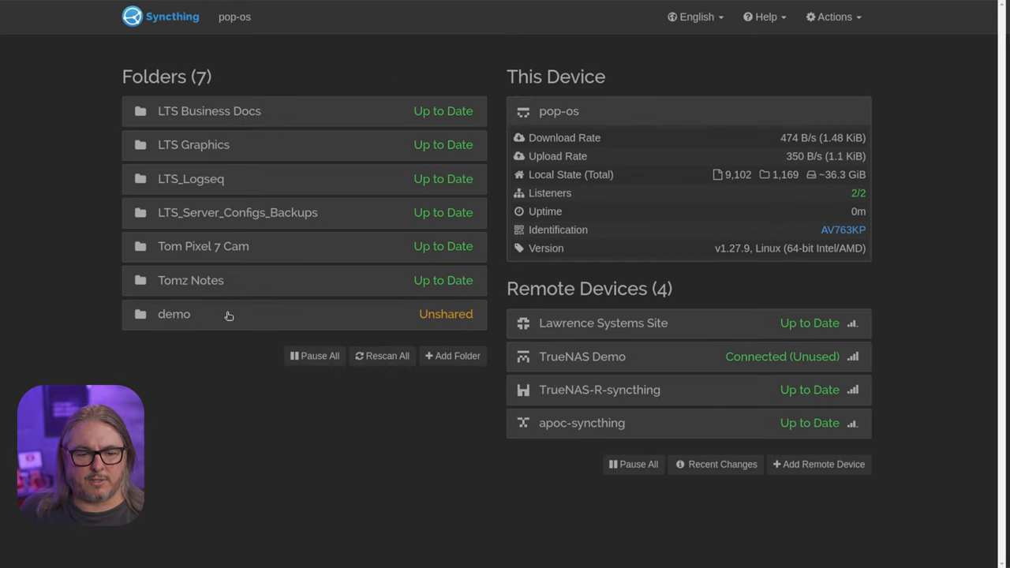
- Share pop-os's demo folder with TrueNAS Demo and accept it on the TrueNAS side
{"action": "left_click", "coordinate": [174, 314]}
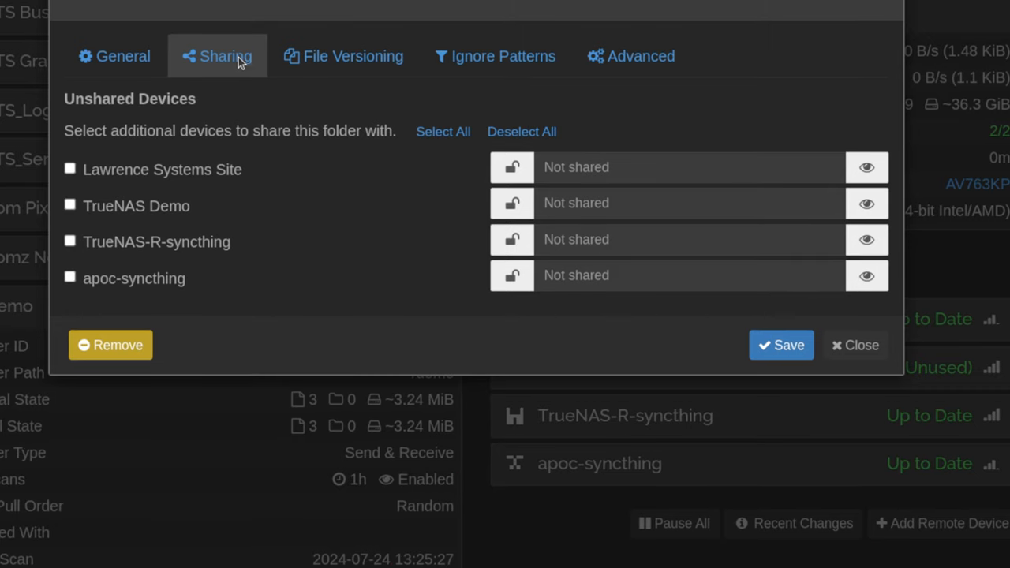
{"action": "left_click", "coordinate": [69, 205]}
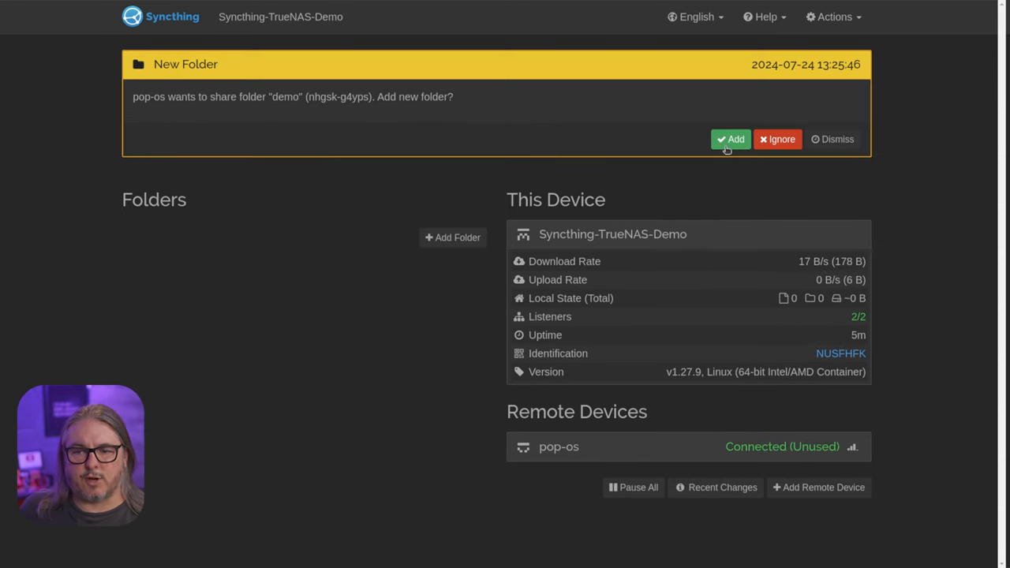
{"action": "left_click", "coordinate": [731, 139]}
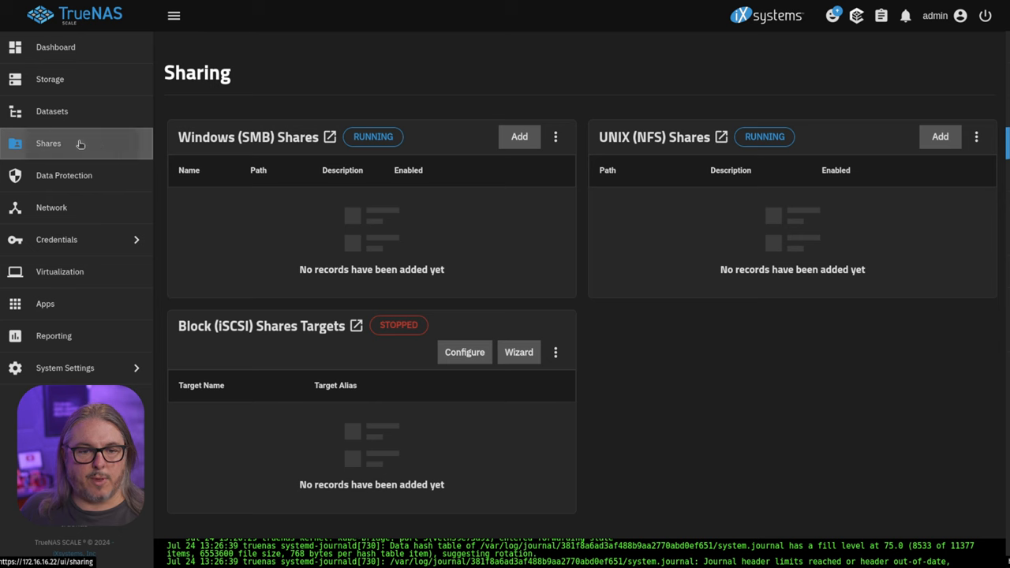
- Add an SMB share with path /mnt/DemoPool/Syncthing_Demo/demo named demo
{"action": "left_click", "coordinate": [520, 135]}
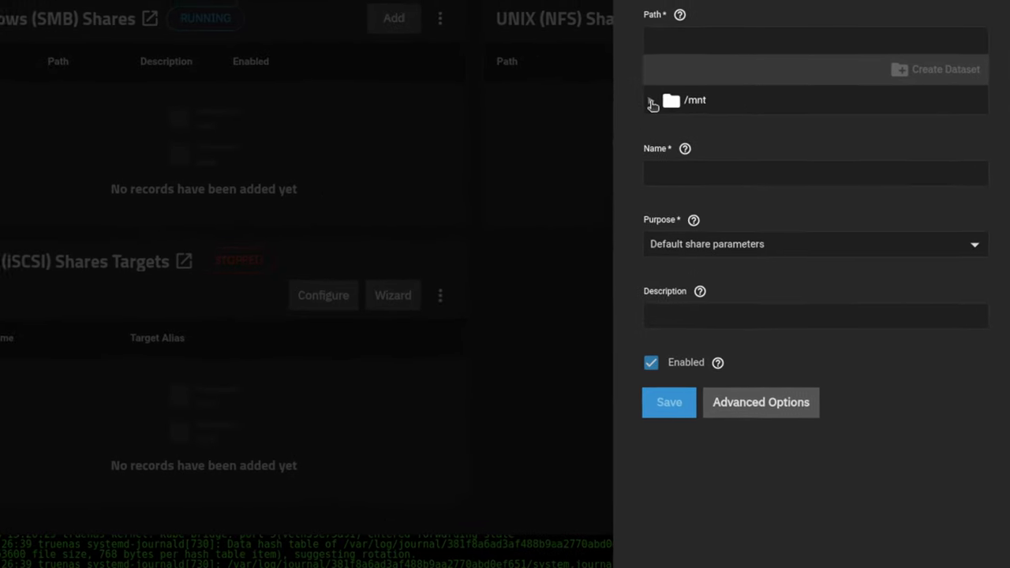
{"action": "left_click", "coordinate": [652, 101]}
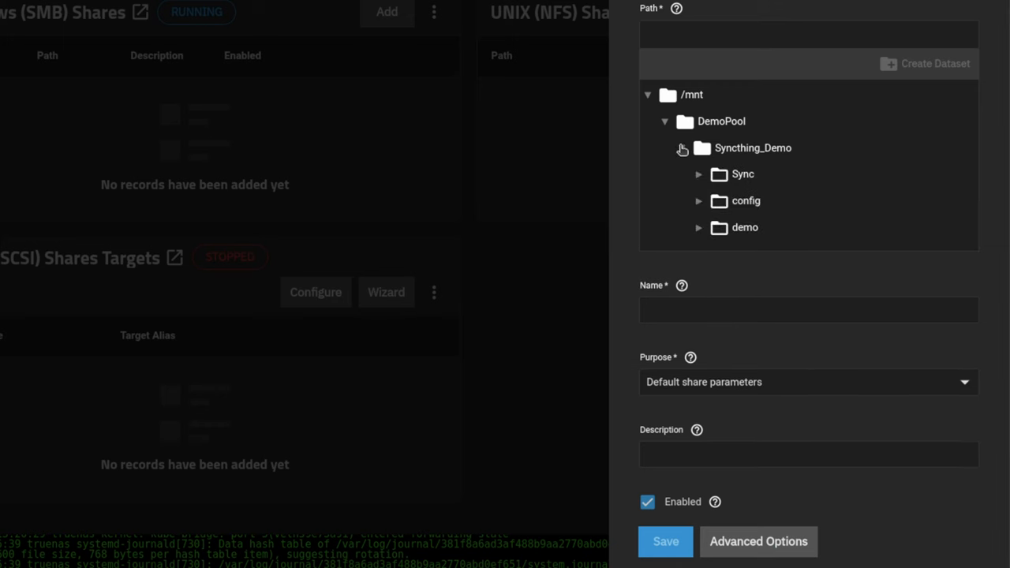
{"action": "left_click", "coordinate": [745, 227]}
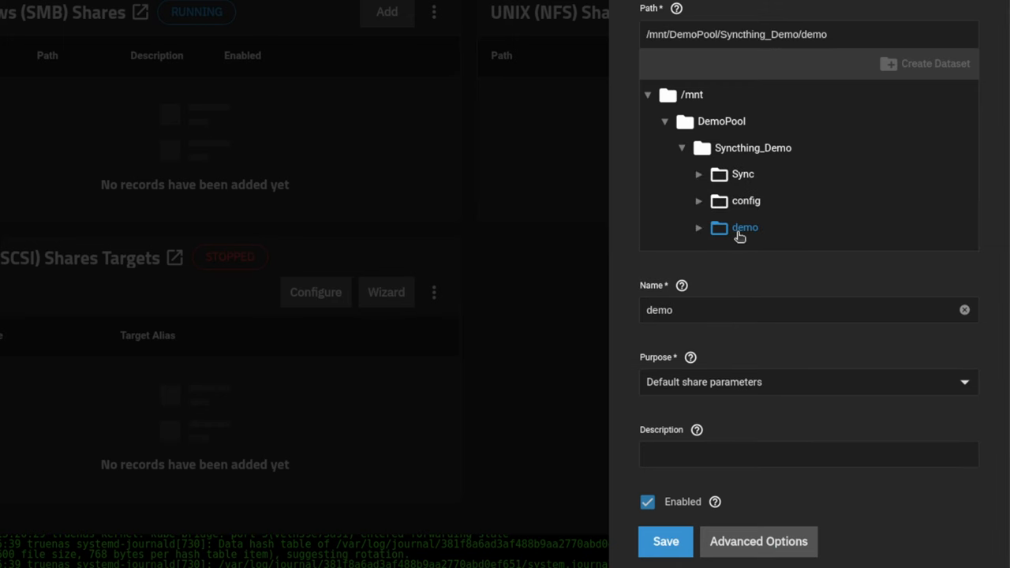
{"action": "mouse_move", "coordinate": [734, 235]}
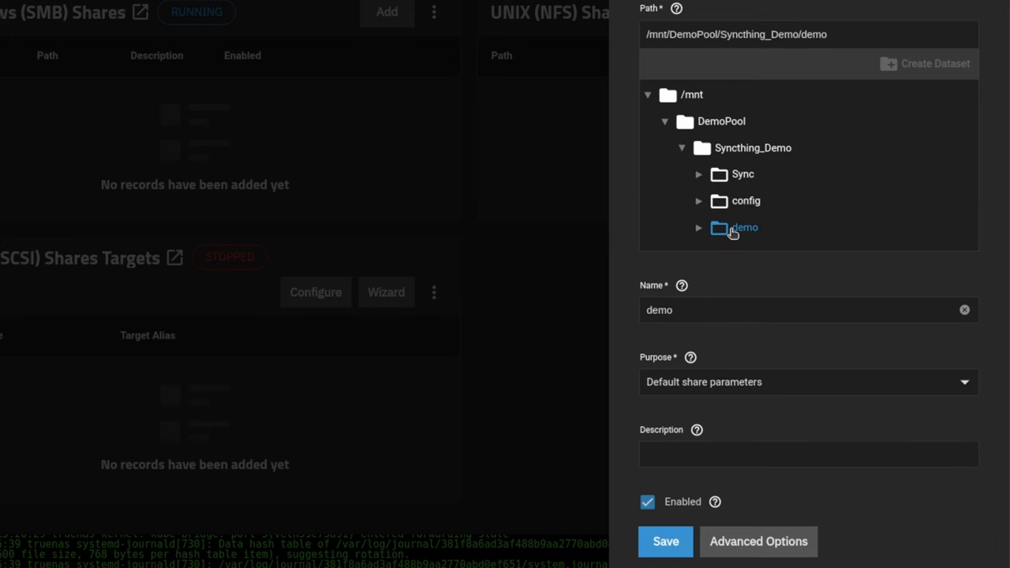
{"action": "left_click", "coordinate": [751, 149]}
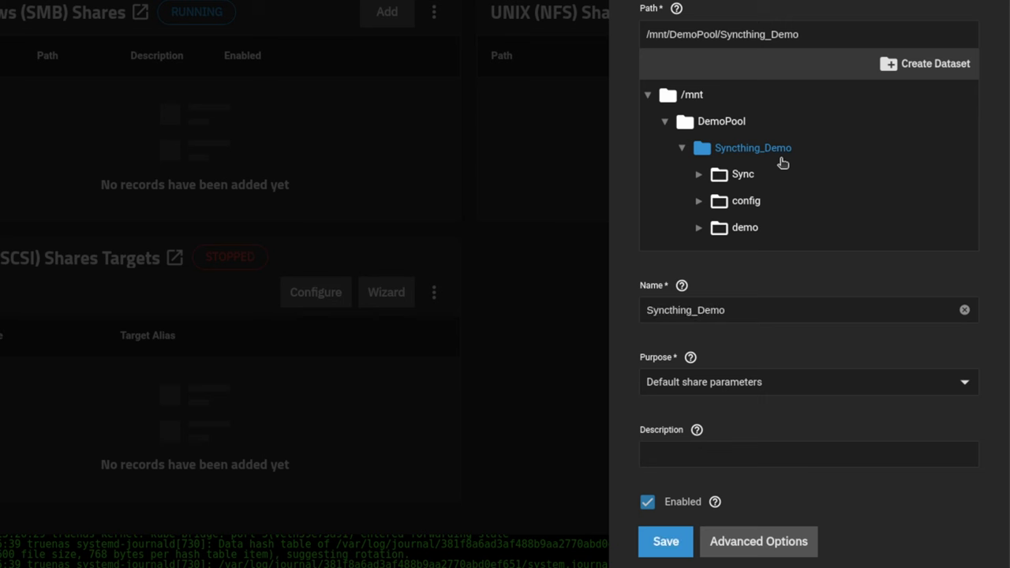
{"action": "mouse_move", "coordinate": [751, 205]}
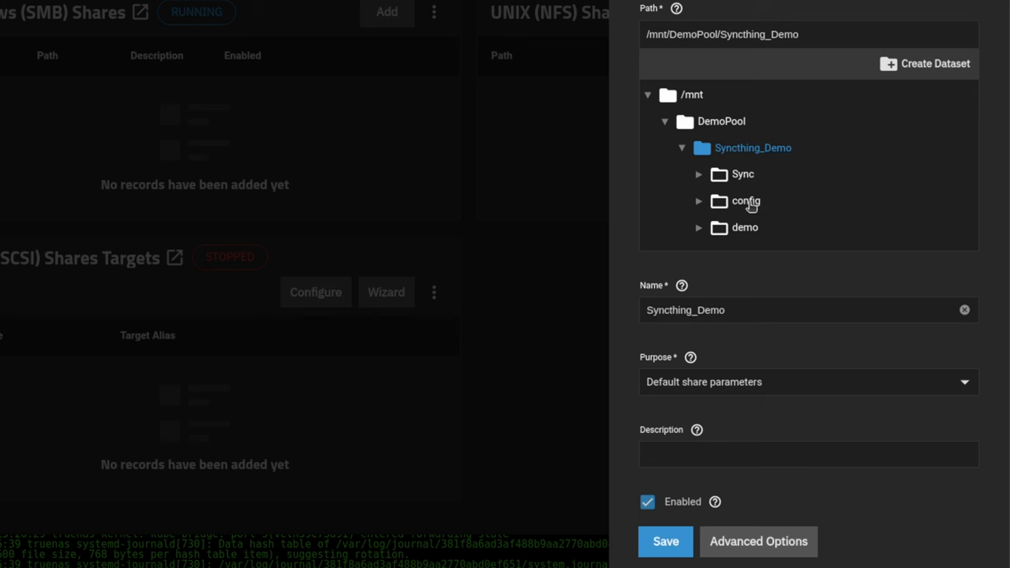
{"action": "mouse_move", "coordinate": [751, 252]}
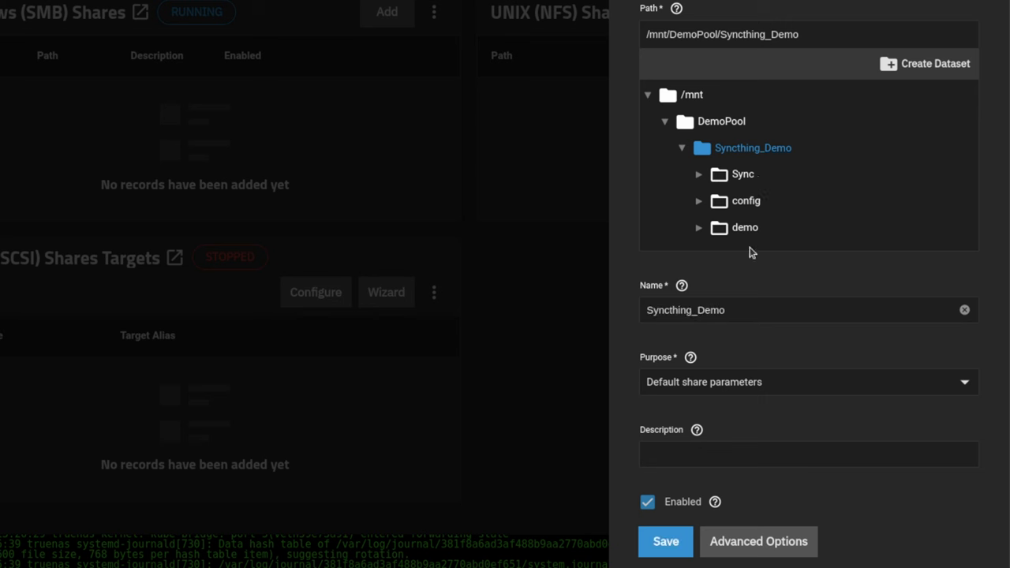
{"action": "left_click", "coordinate": [745, 227]}
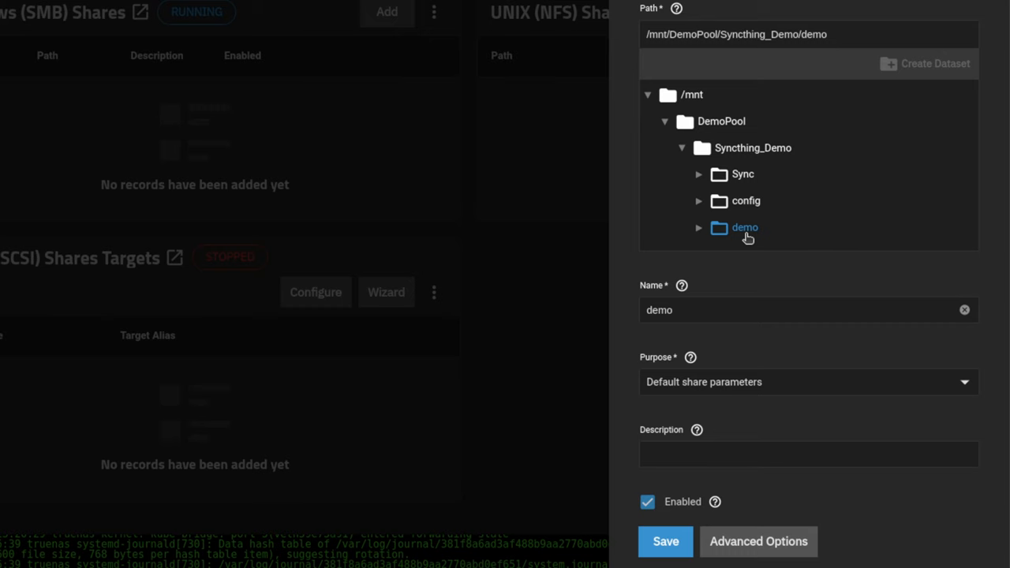
{"action": "mouse_move", "coordinate": [745, 230]}
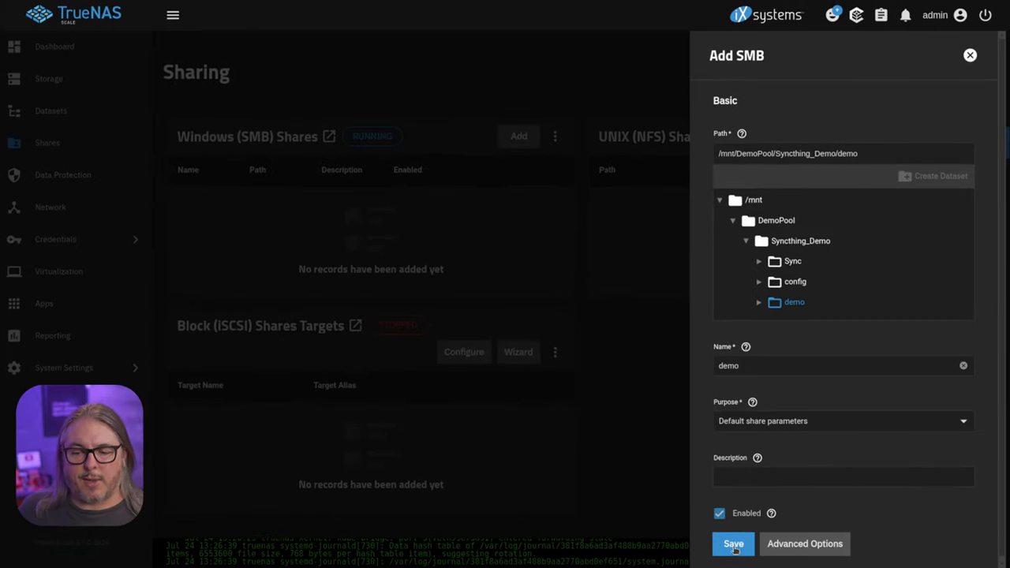
- Save the demo share and restart the SMB service to apply it
{"action": "left_click", "coordinate": [733, 543]}
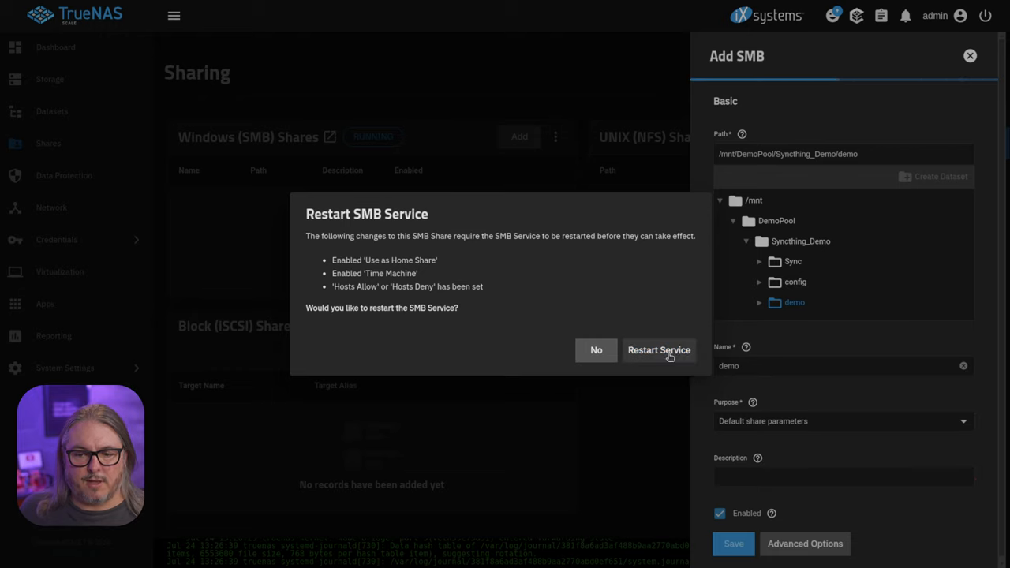
{"action": "left_click", "coordinate": [660, 350]}
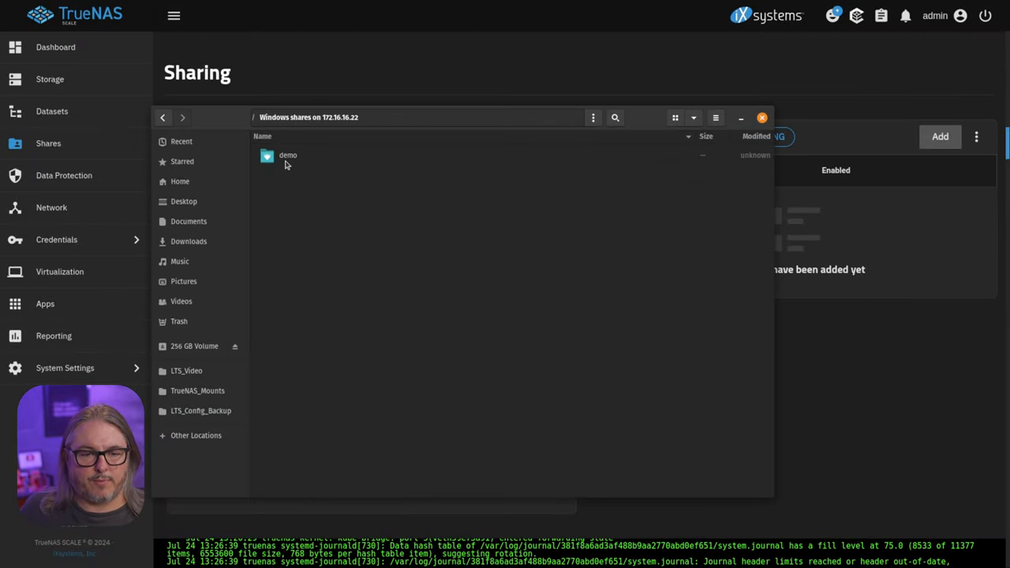
- Browse the demo SMB share on 172.16.16.22 and inspect its synced image files
{"action": "double_click", "coordinate": [287, 156]}
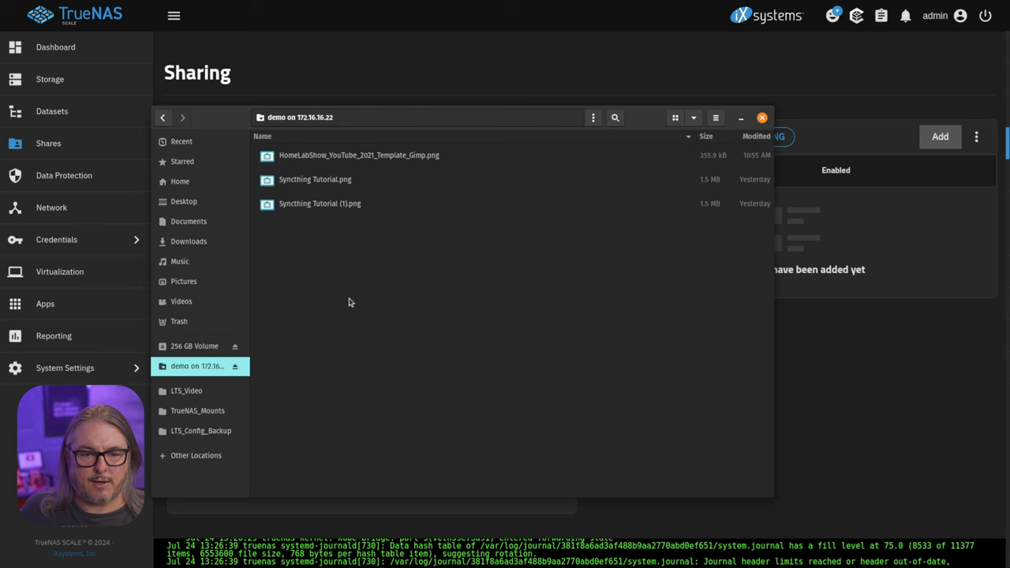
{"action": "left_click", "coordinate": [358, 155]}
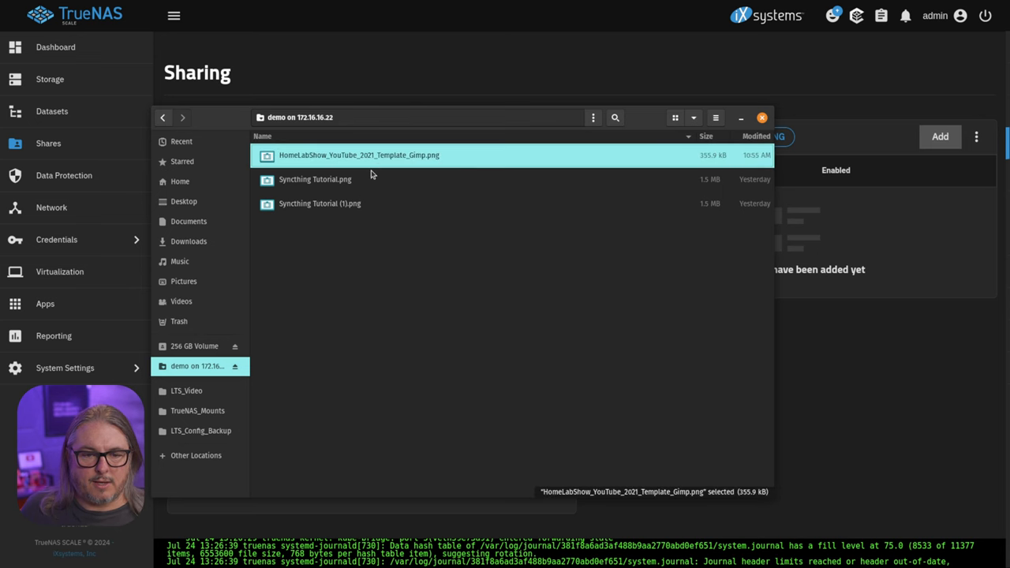
{"action": "left_click", "coordinate": [308, 278]}
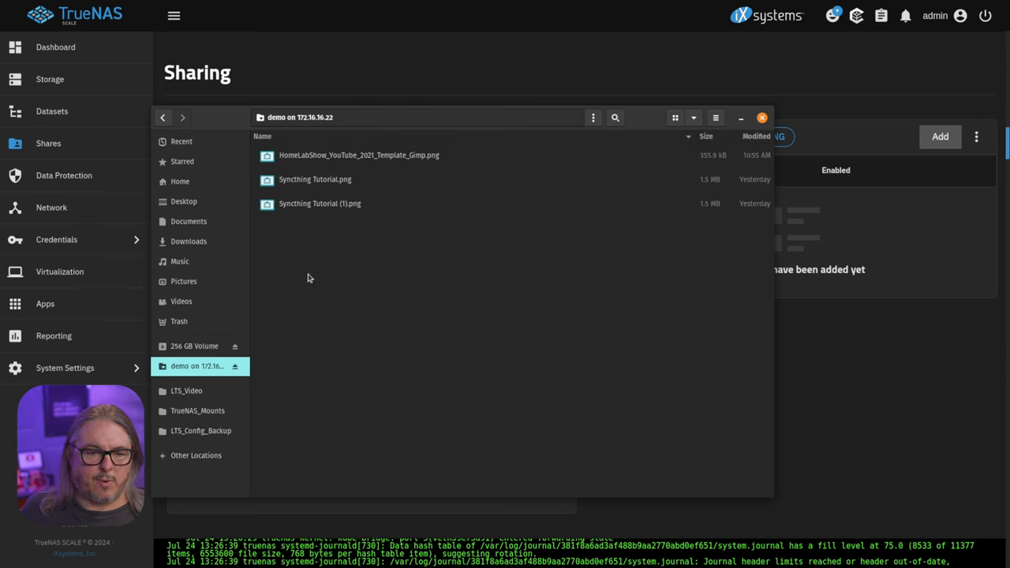
{"action": "mouse_move", "coordinate": [209, 264]}
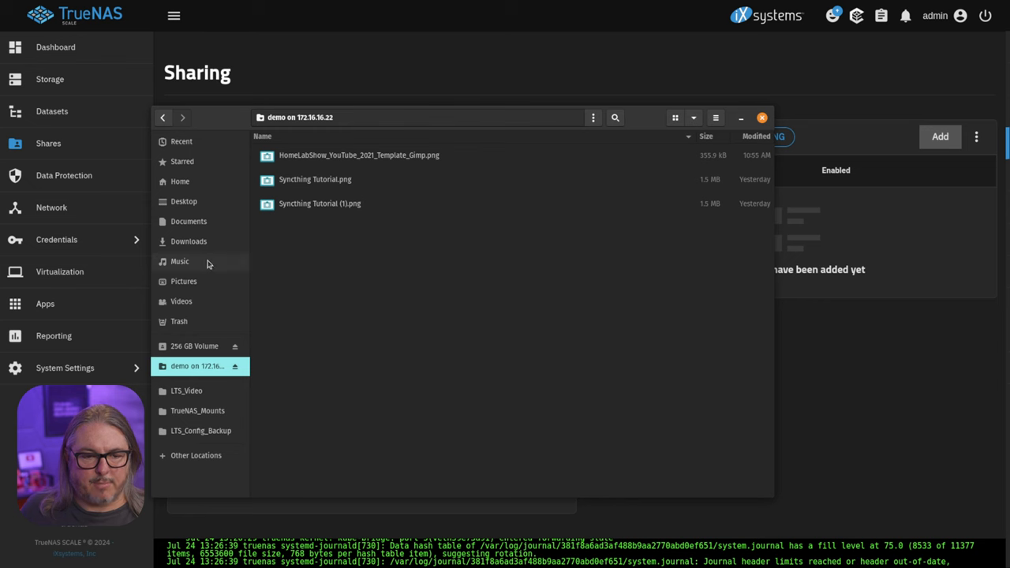
{"action": "mouse_move", "coordinate": [209, 303]}
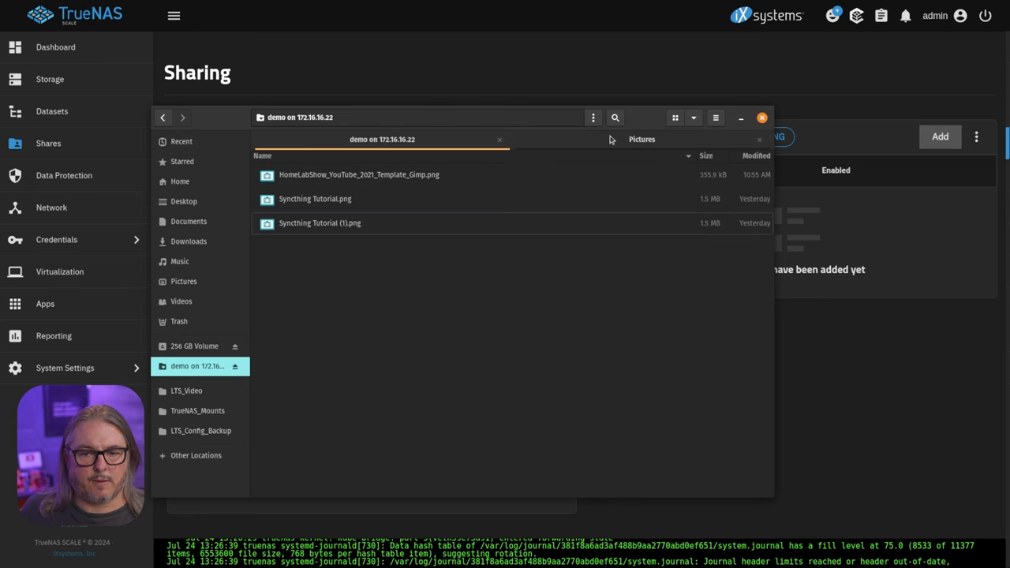
- Paste the Shutter folder into the demo share alongside the three PNGs
{"action": "right_click", "coordinate": [292, 174]}
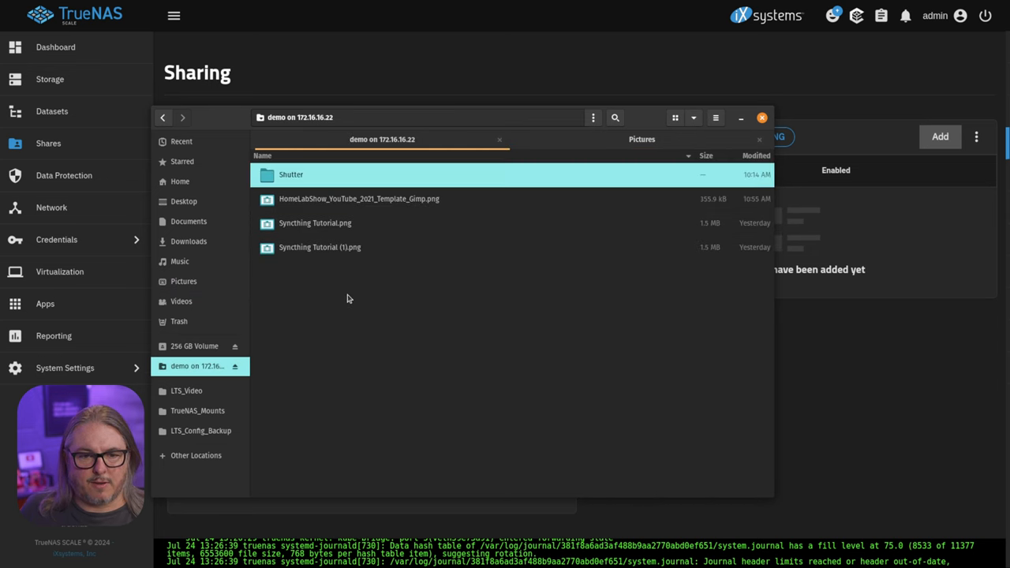
{"action": "left_click", "coordinate": [761, 117]}
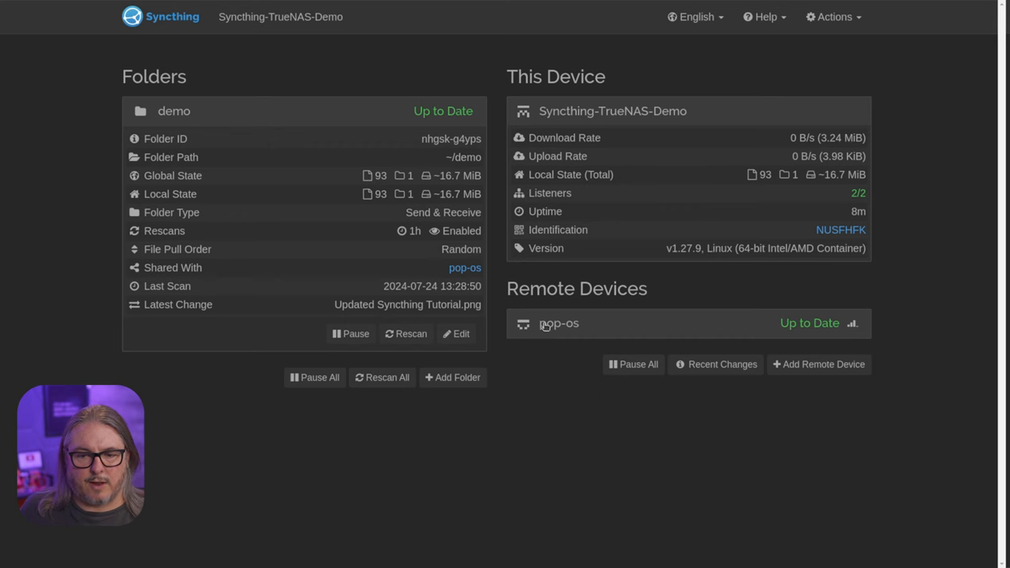
{"action": "mouse_move", "coordinate": [790, 322]}
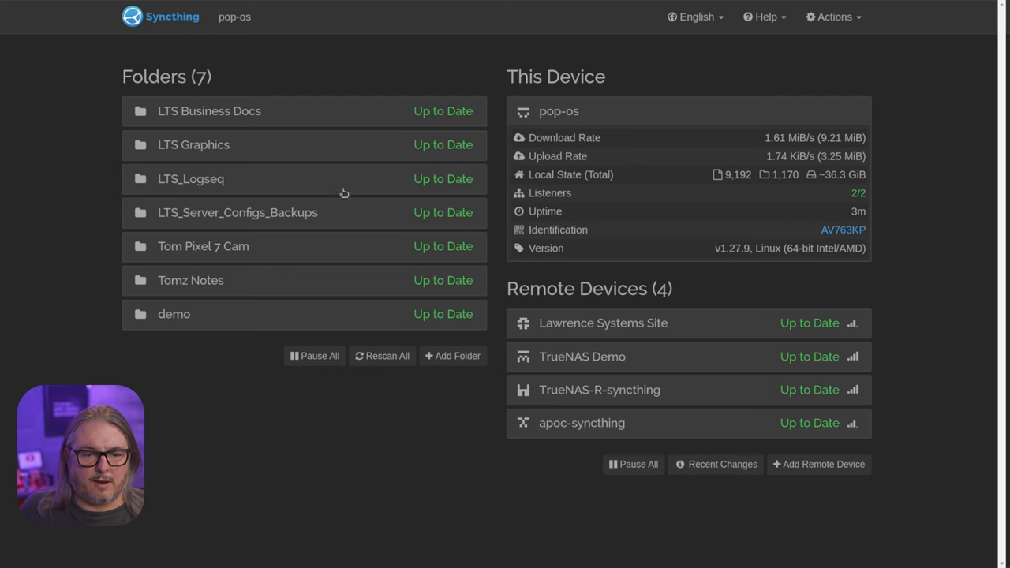
- Expand the demo folder details on the pop-os Syncthing dashboard
{"action": "left_click", "coordinate": [174, 315]}
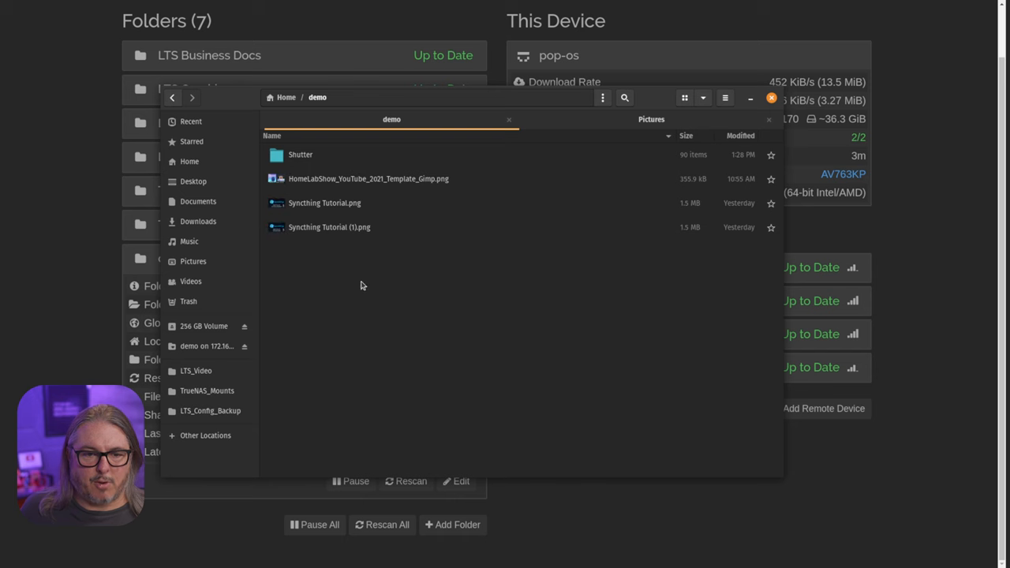
- Permanently delete the Shutter folder from Home/demo, leaving only the PNG files
{"action": "left_click", "coordinate": [300, 155]}
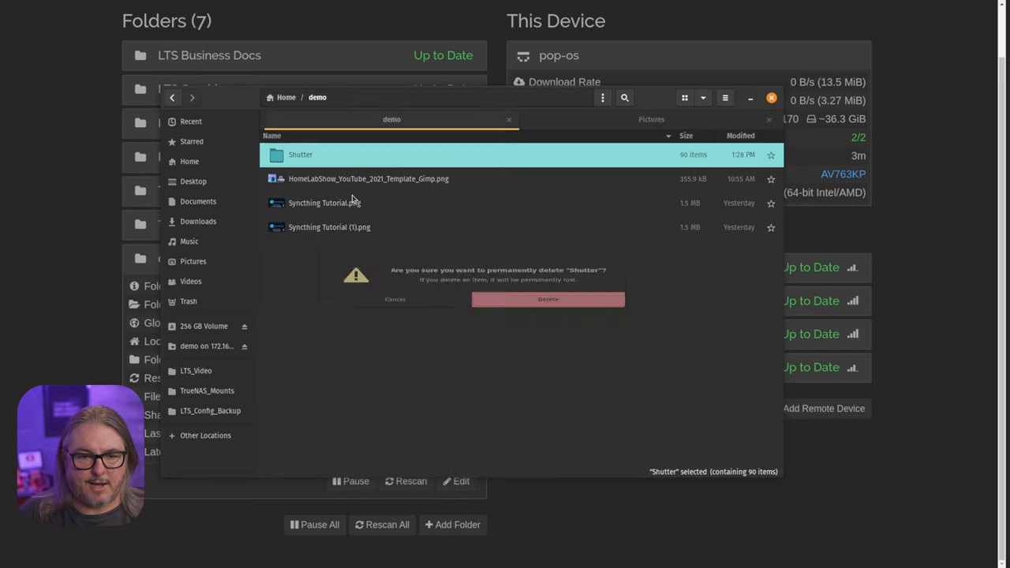
{"action": "left_click", "coordinate": [548, 300]}
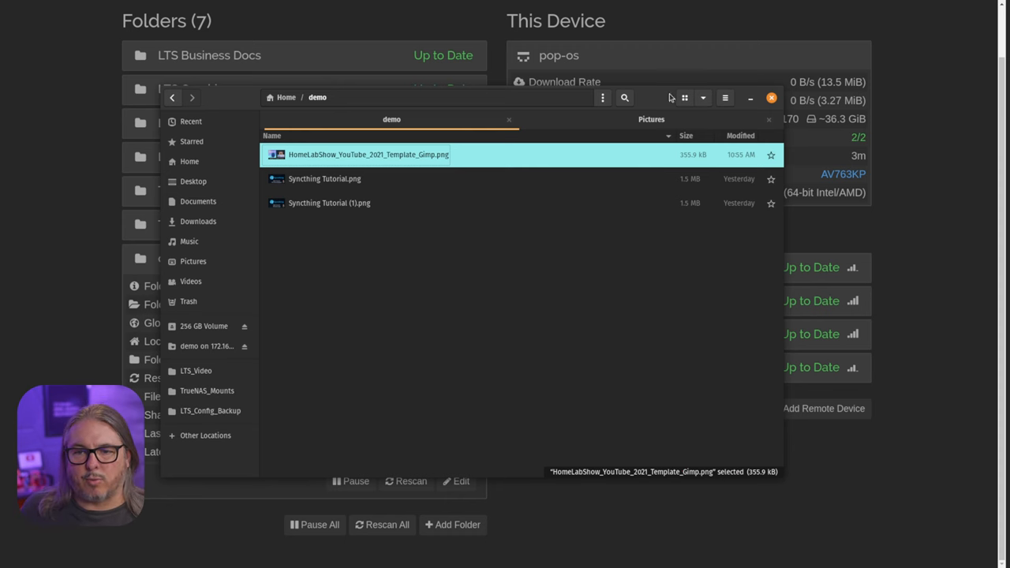
{"action": "left_click", "coordinate": [770, 97]}
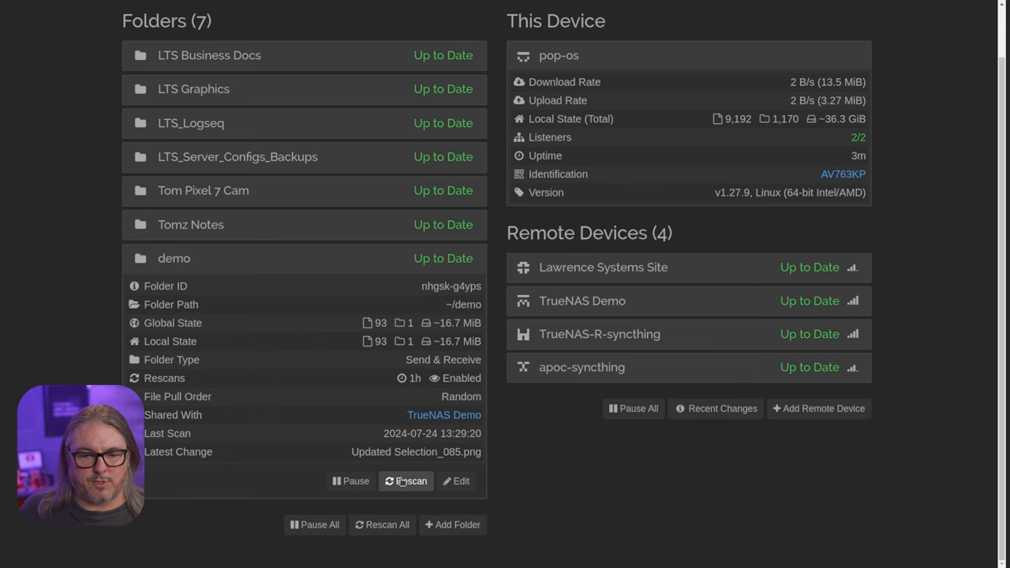
- Rescan the demo folder so both devices report 3 files with Shutter deleted
{"action": "left_click", "coordinate": [407, 479]}
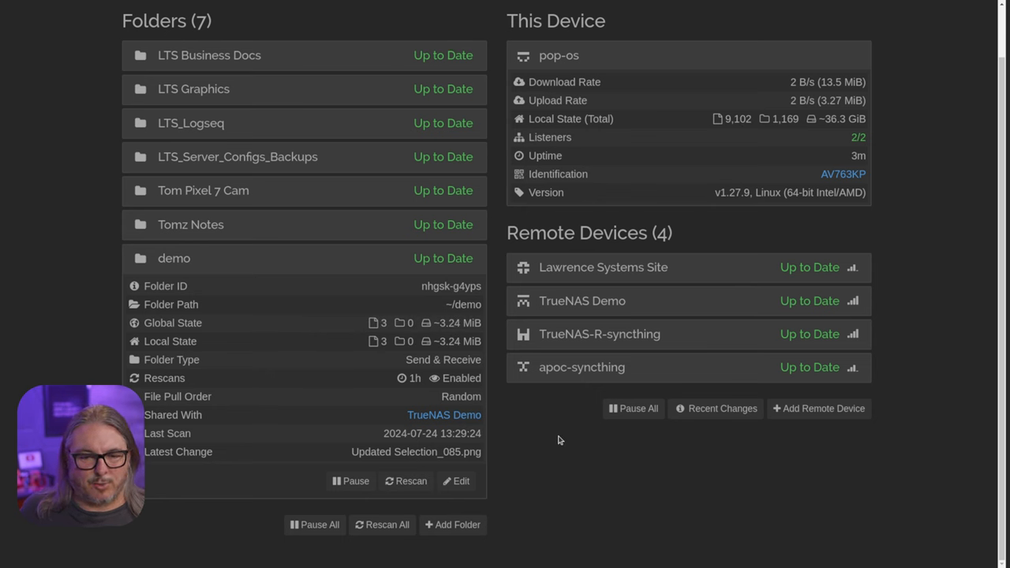
{"action": "scroll", "scroll_direction": "up", "scroll_amount": 3}
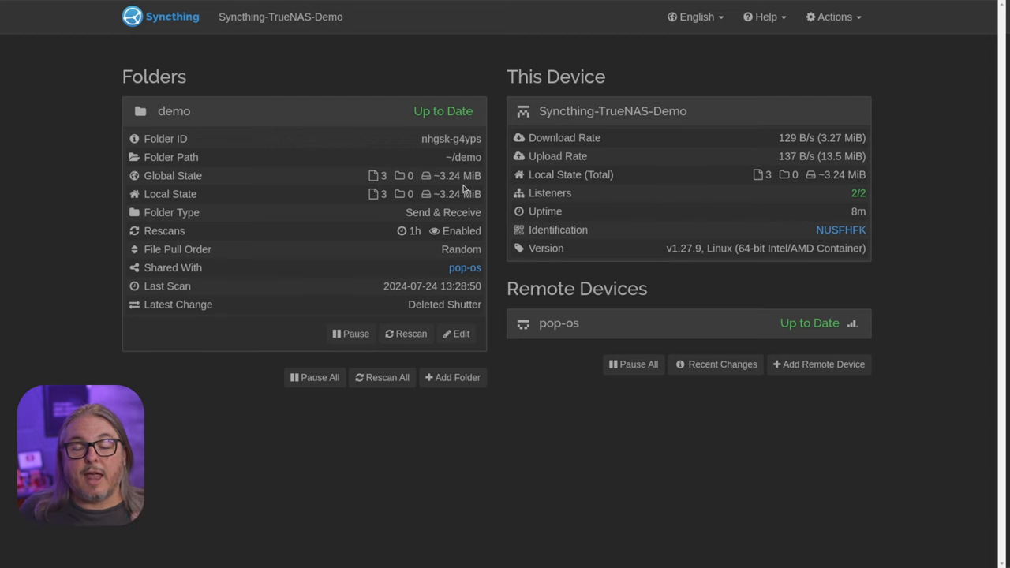
{"action": "mouse_move", "coordinate": [546, 260]}
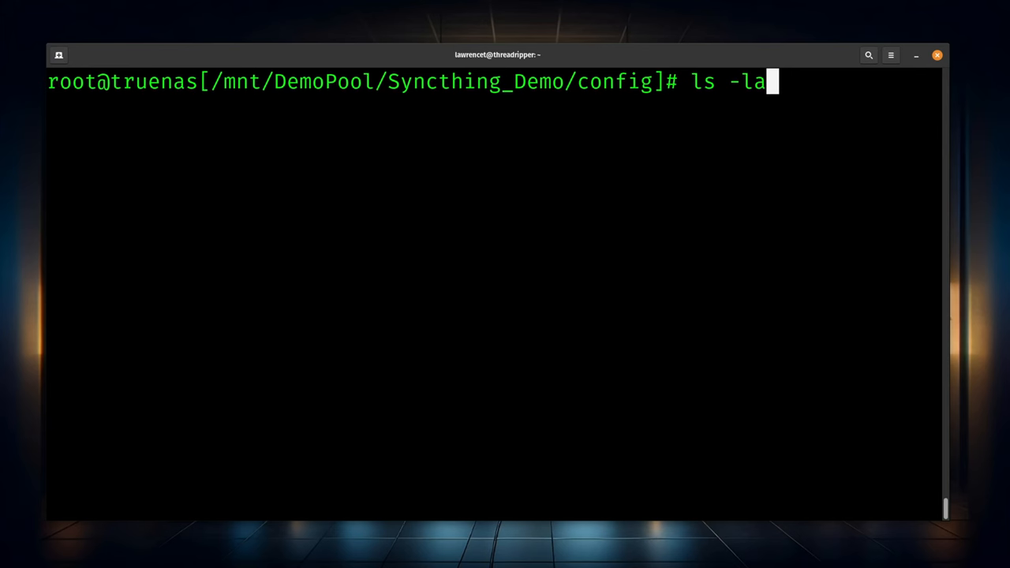
- List the config directory with ls -la and highlight config.xml among the certificates and index database
{"action": "key", "text": "Return"}
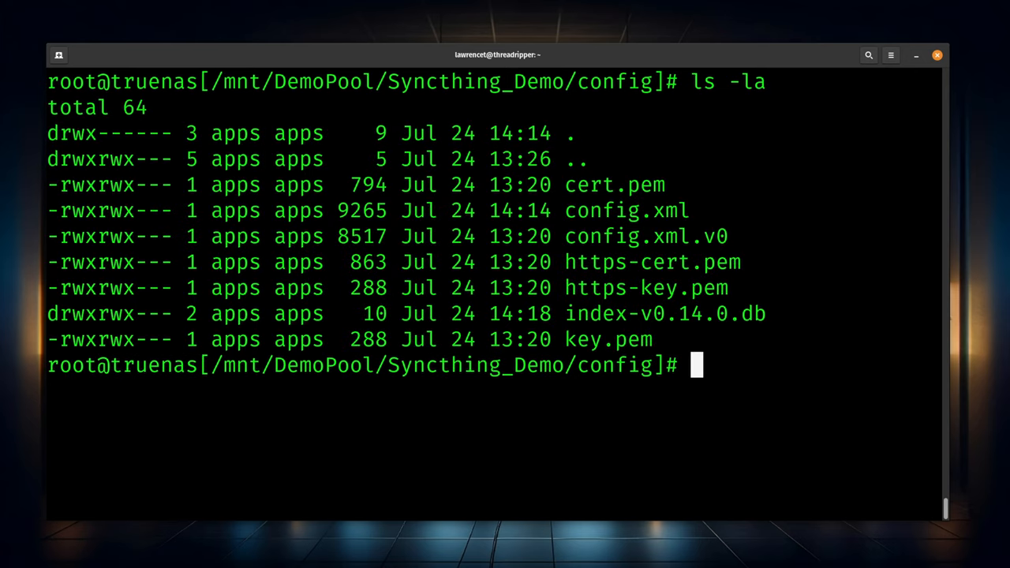
{"action": "double_click", "coordinate": [625, 212]}
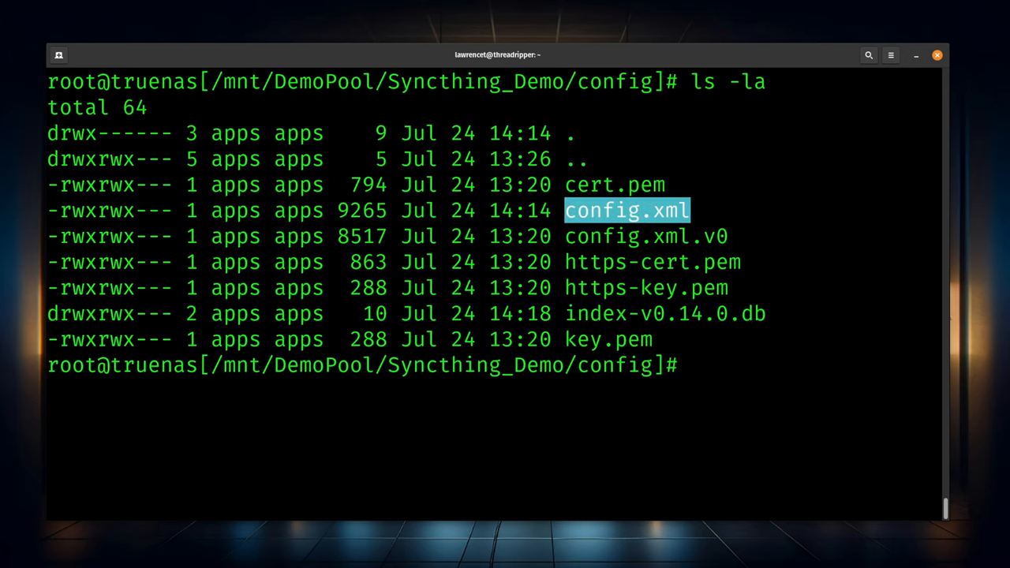